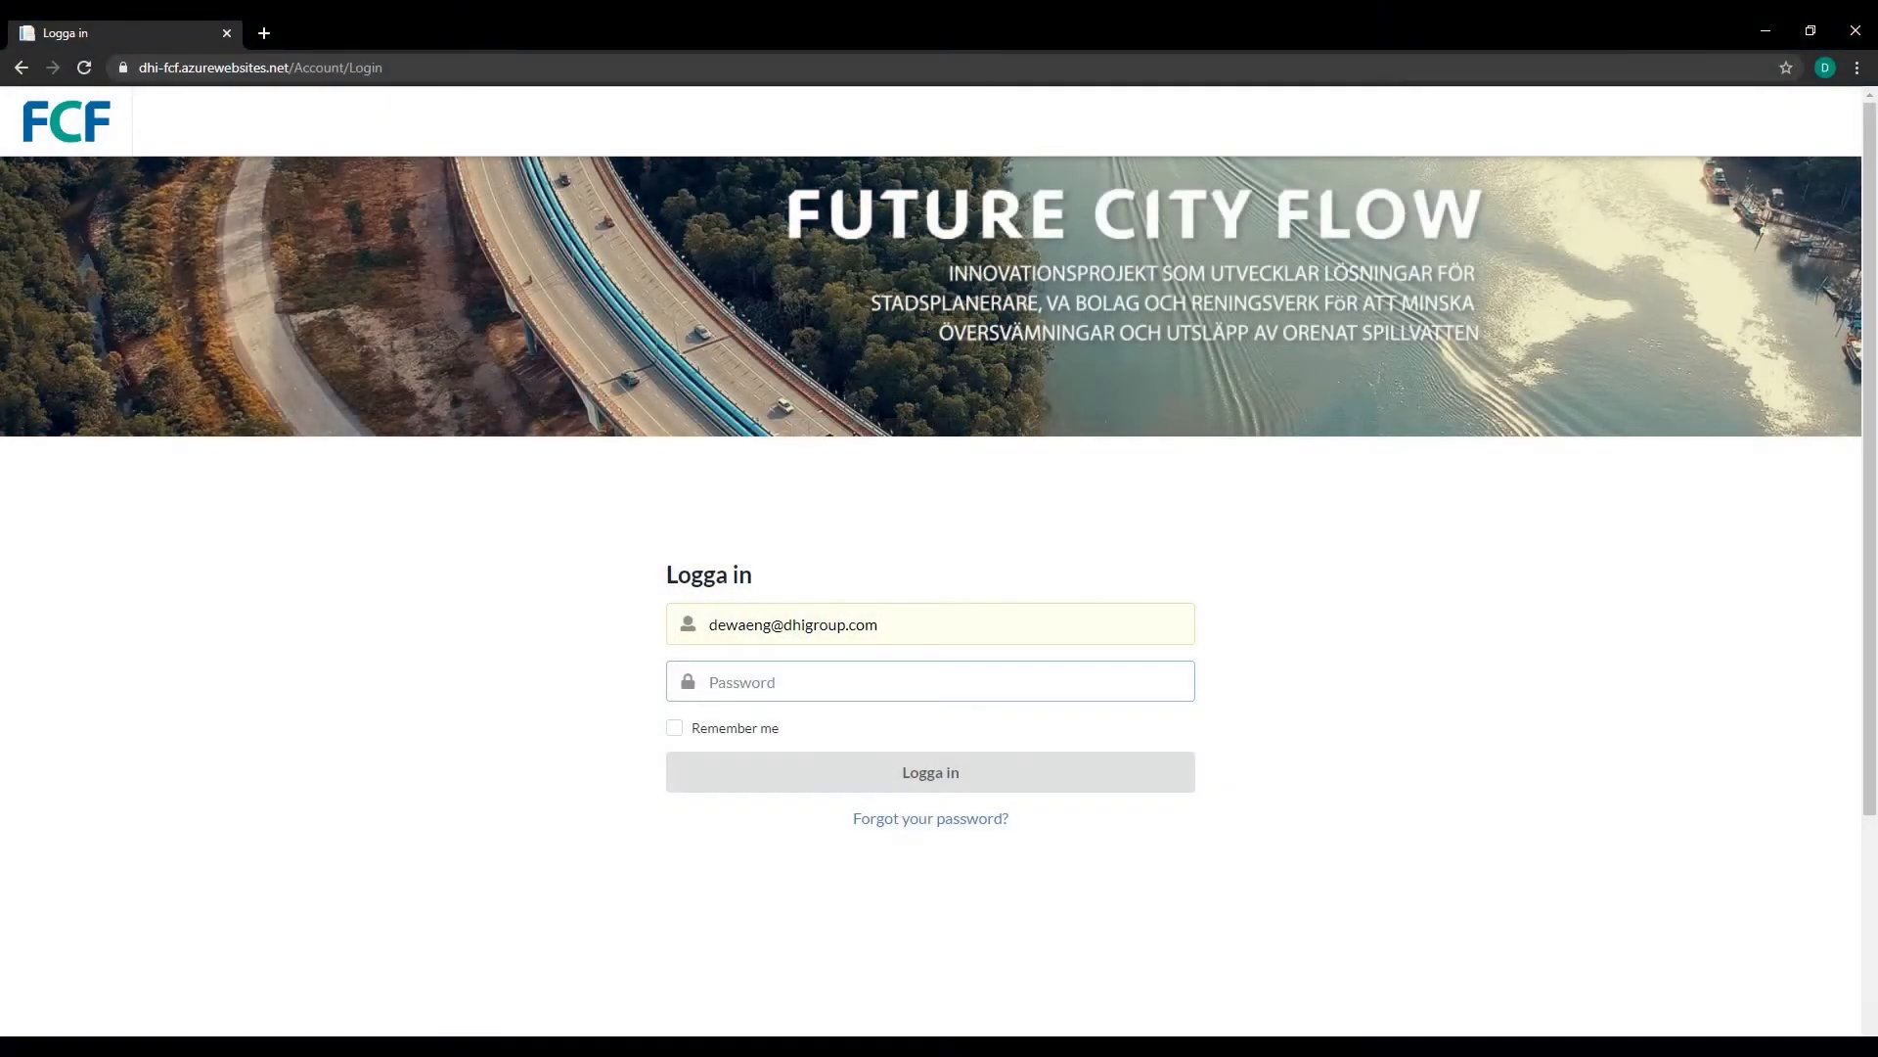
Sign in with the password and land on the start page with the three module tiles
{"action": "type", "text": "••••"}
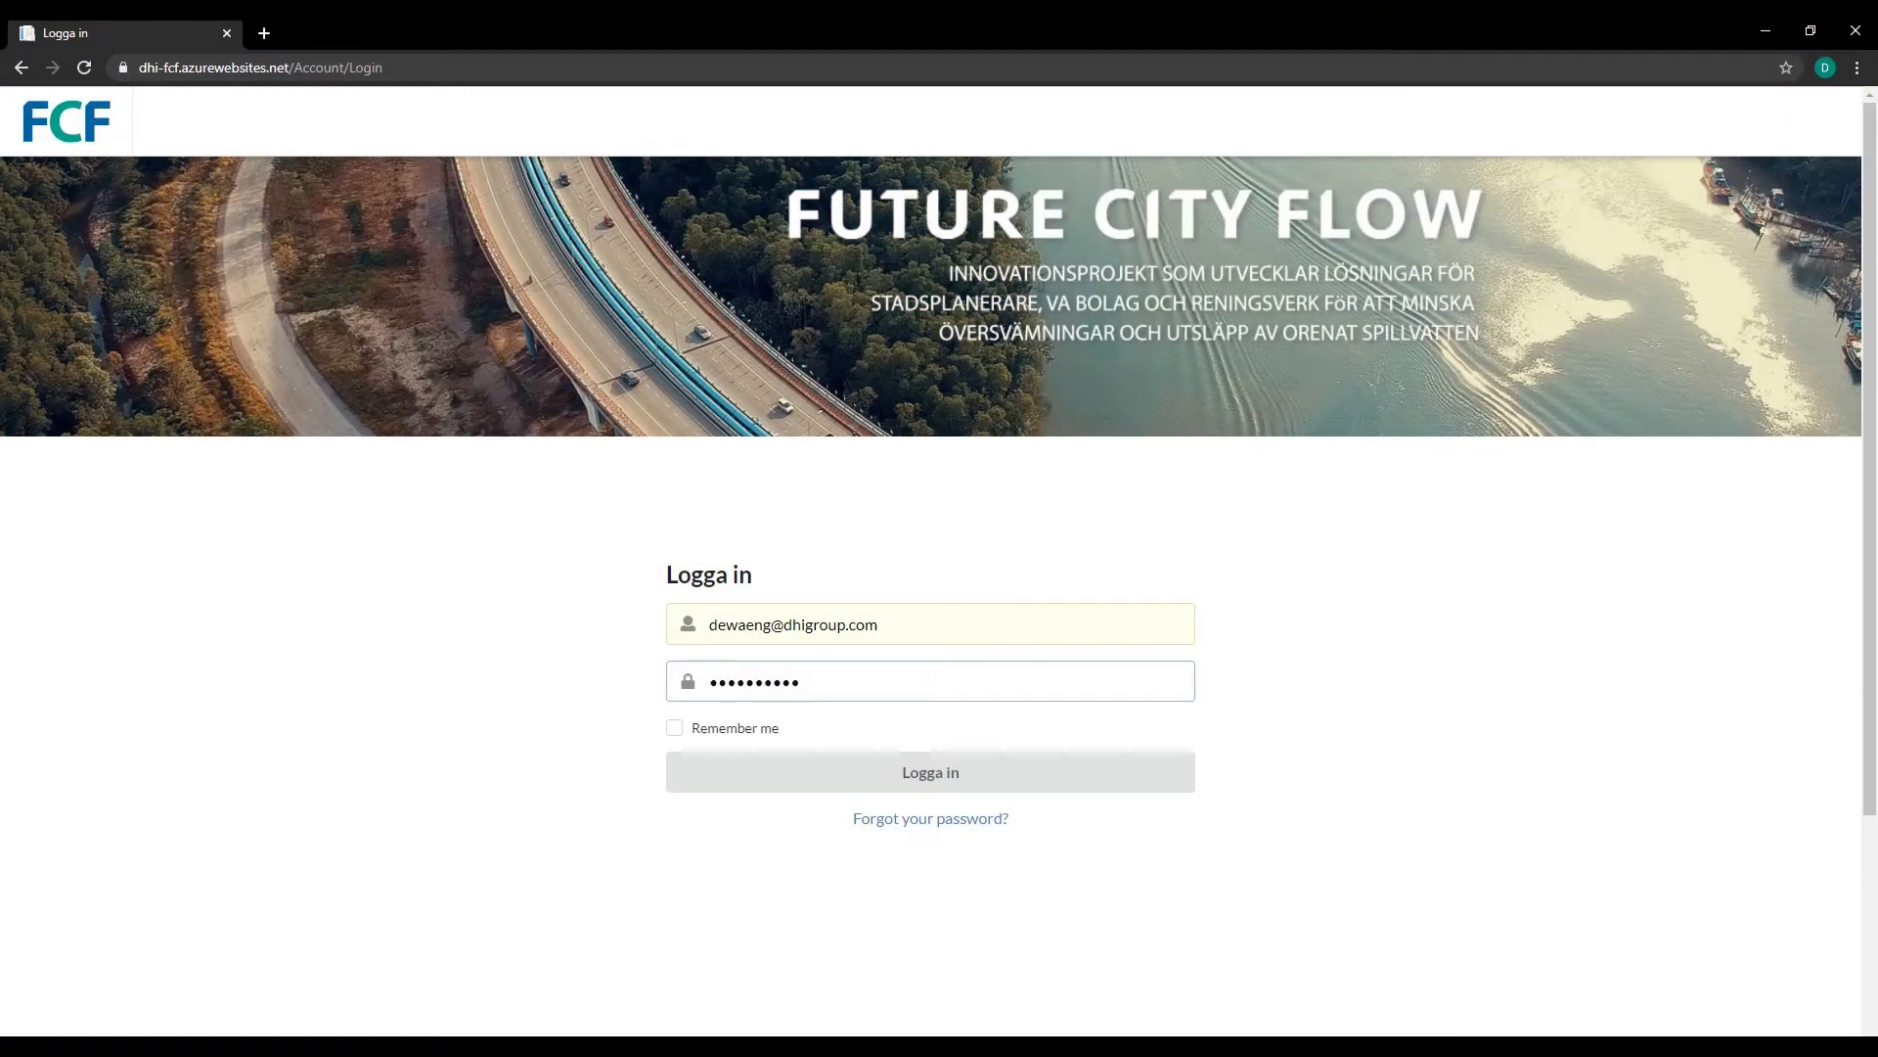
{"action": "left_click", "coordinate": [931, 772]}
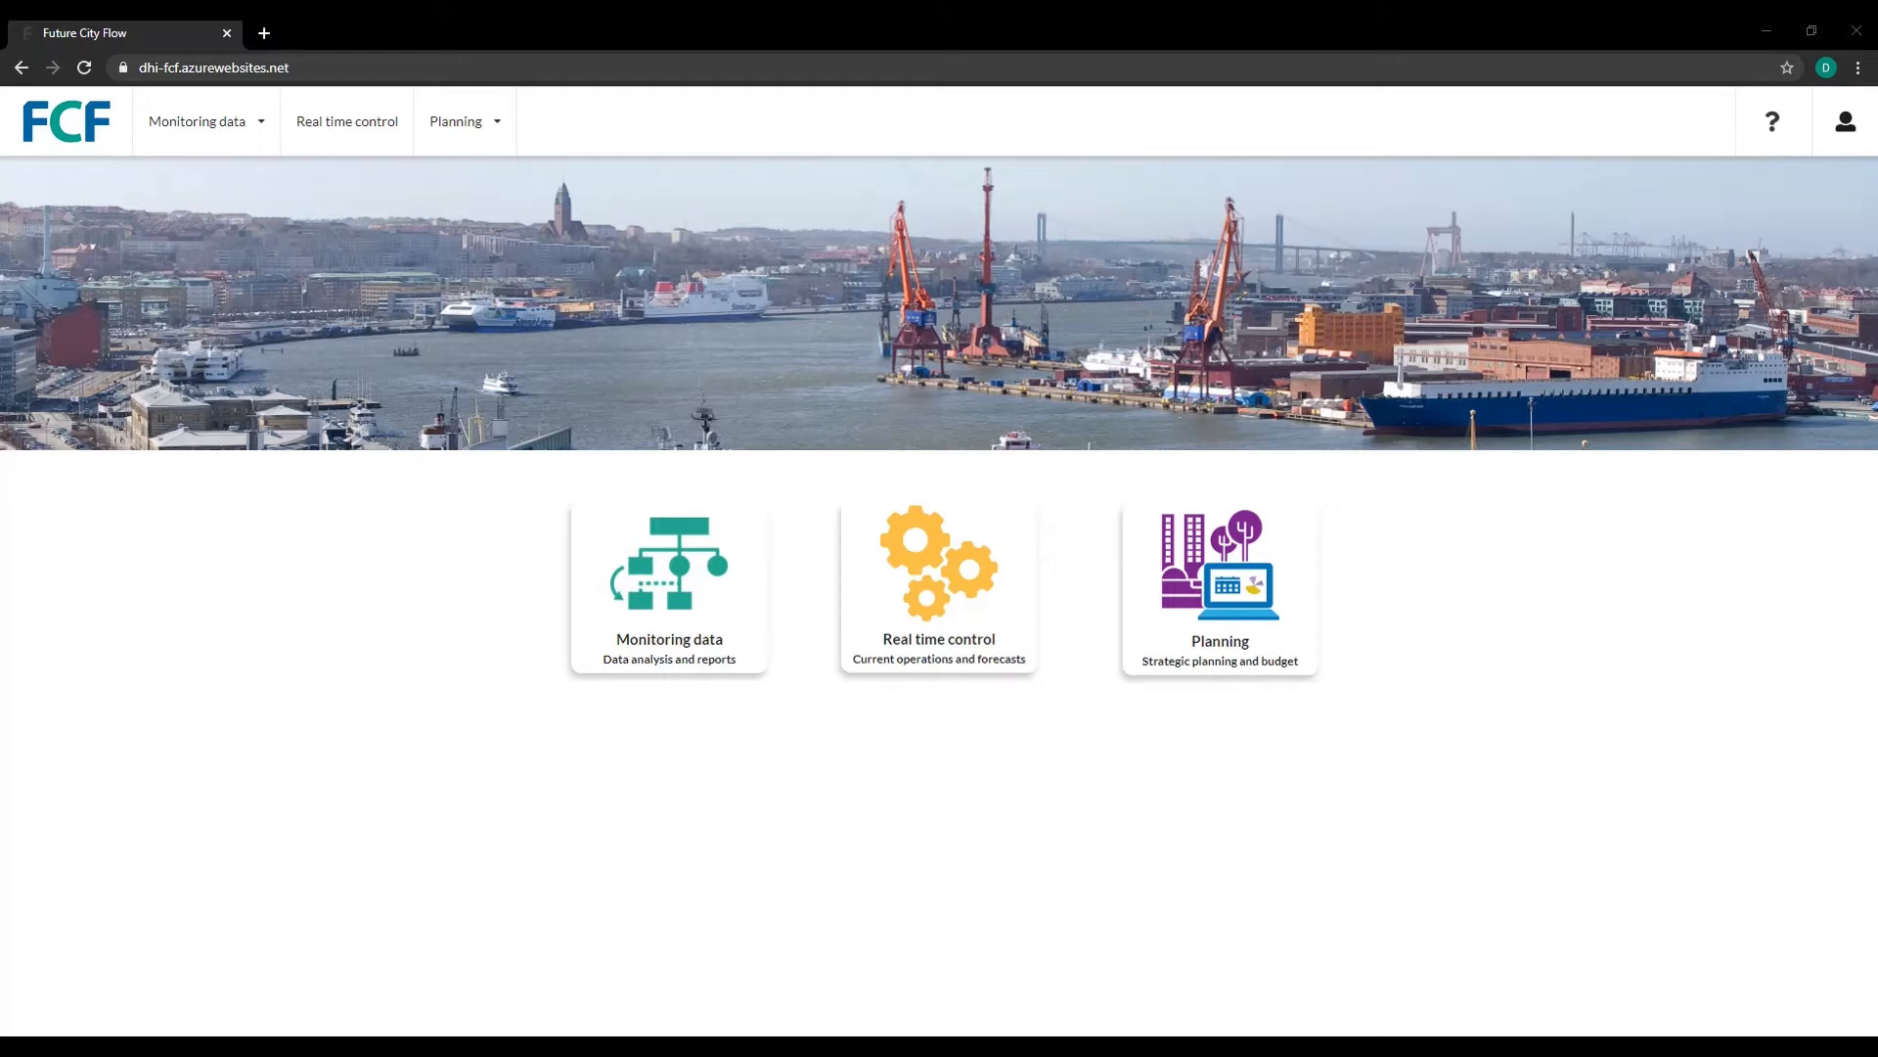
View Kodammarna's monitoring time series and switch to the fast rain impact KPI chart
{"action": "left_click", "coordinate": [670, 583]}
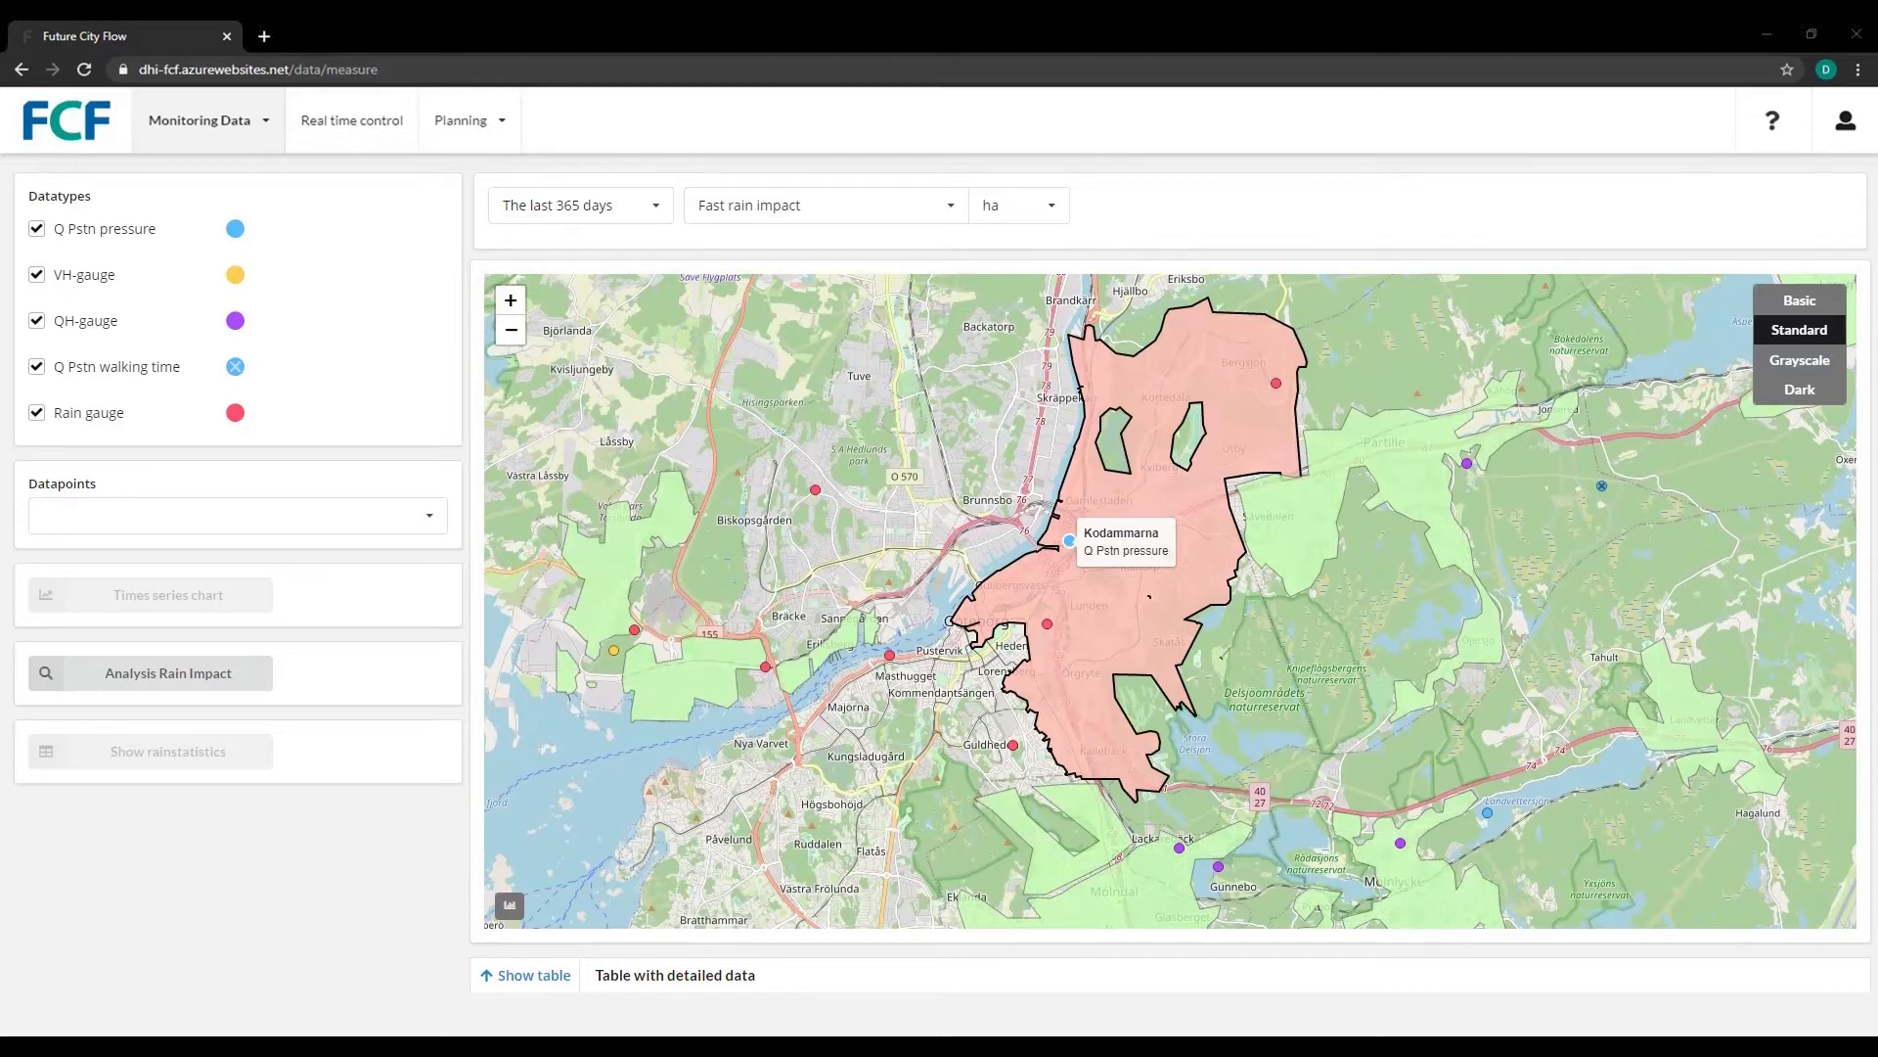
{"action": "left_click", "coordinate": [168, 595]}
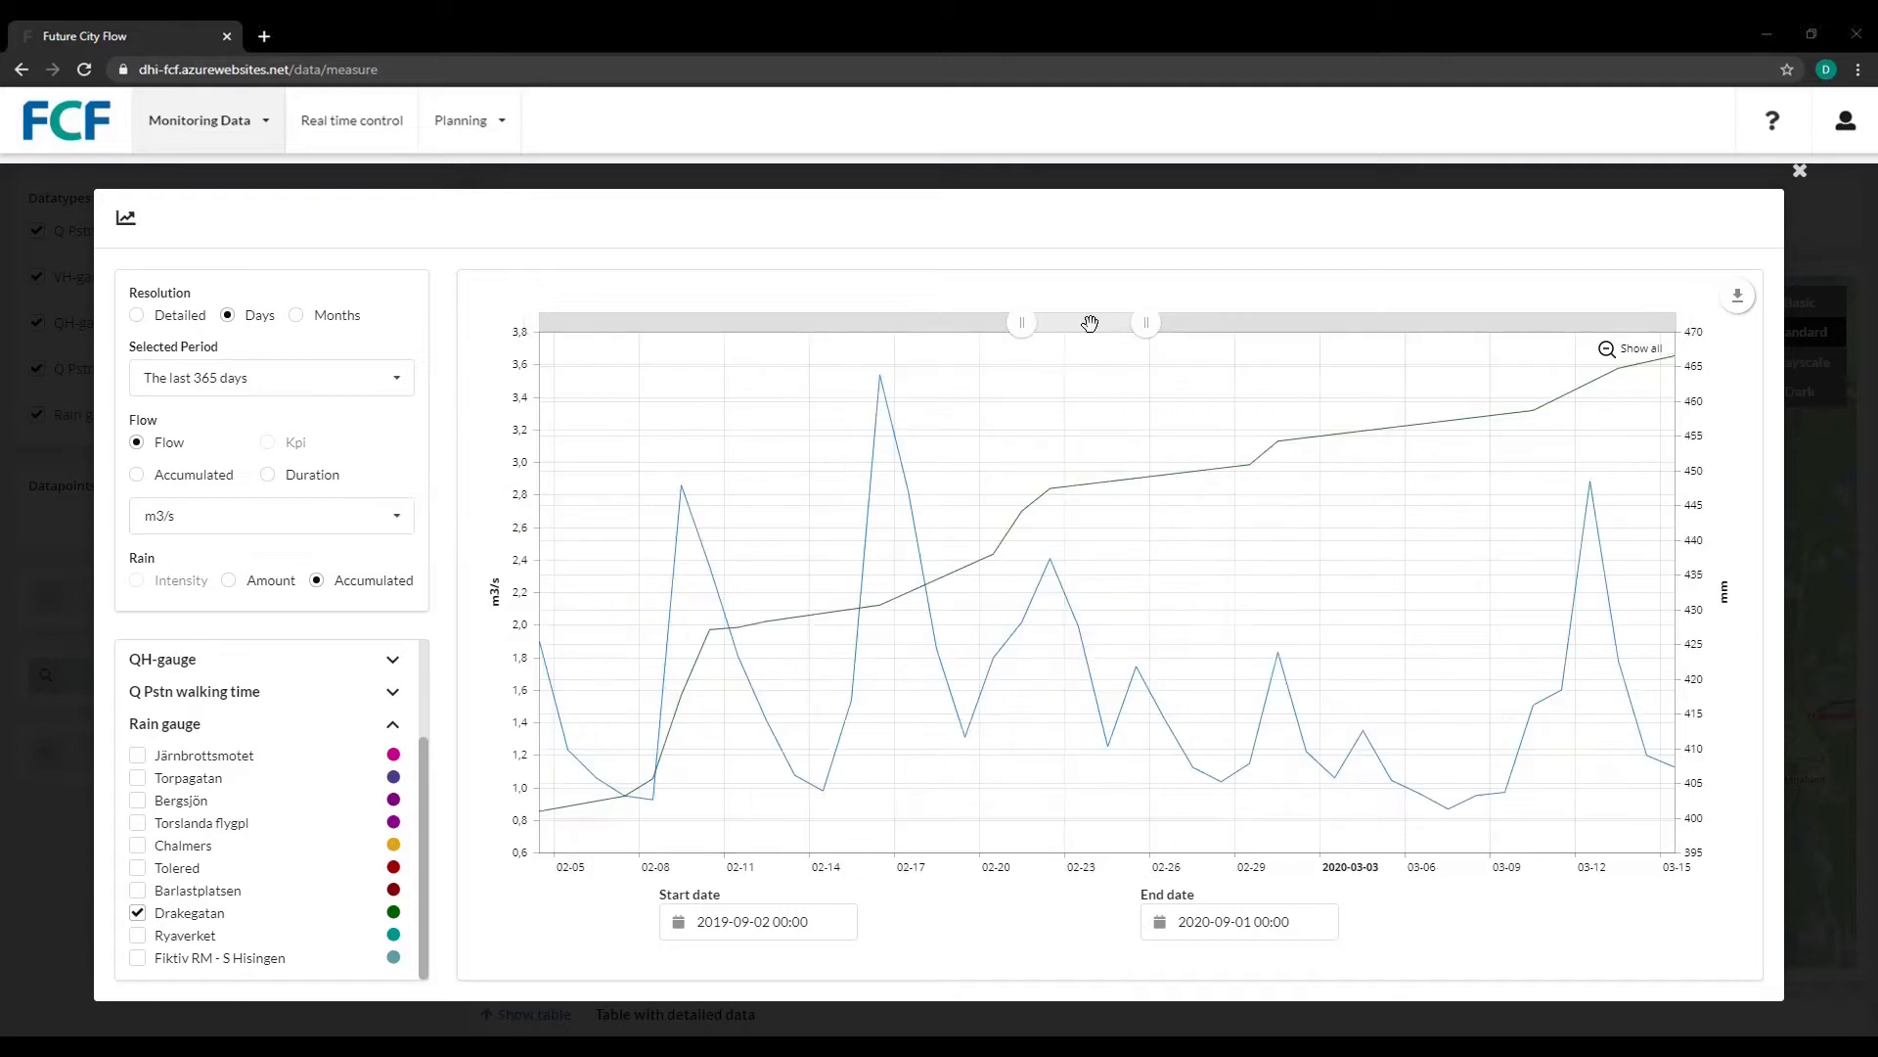
{"action": "mouse_move", "coordinate": [1068, 438]}
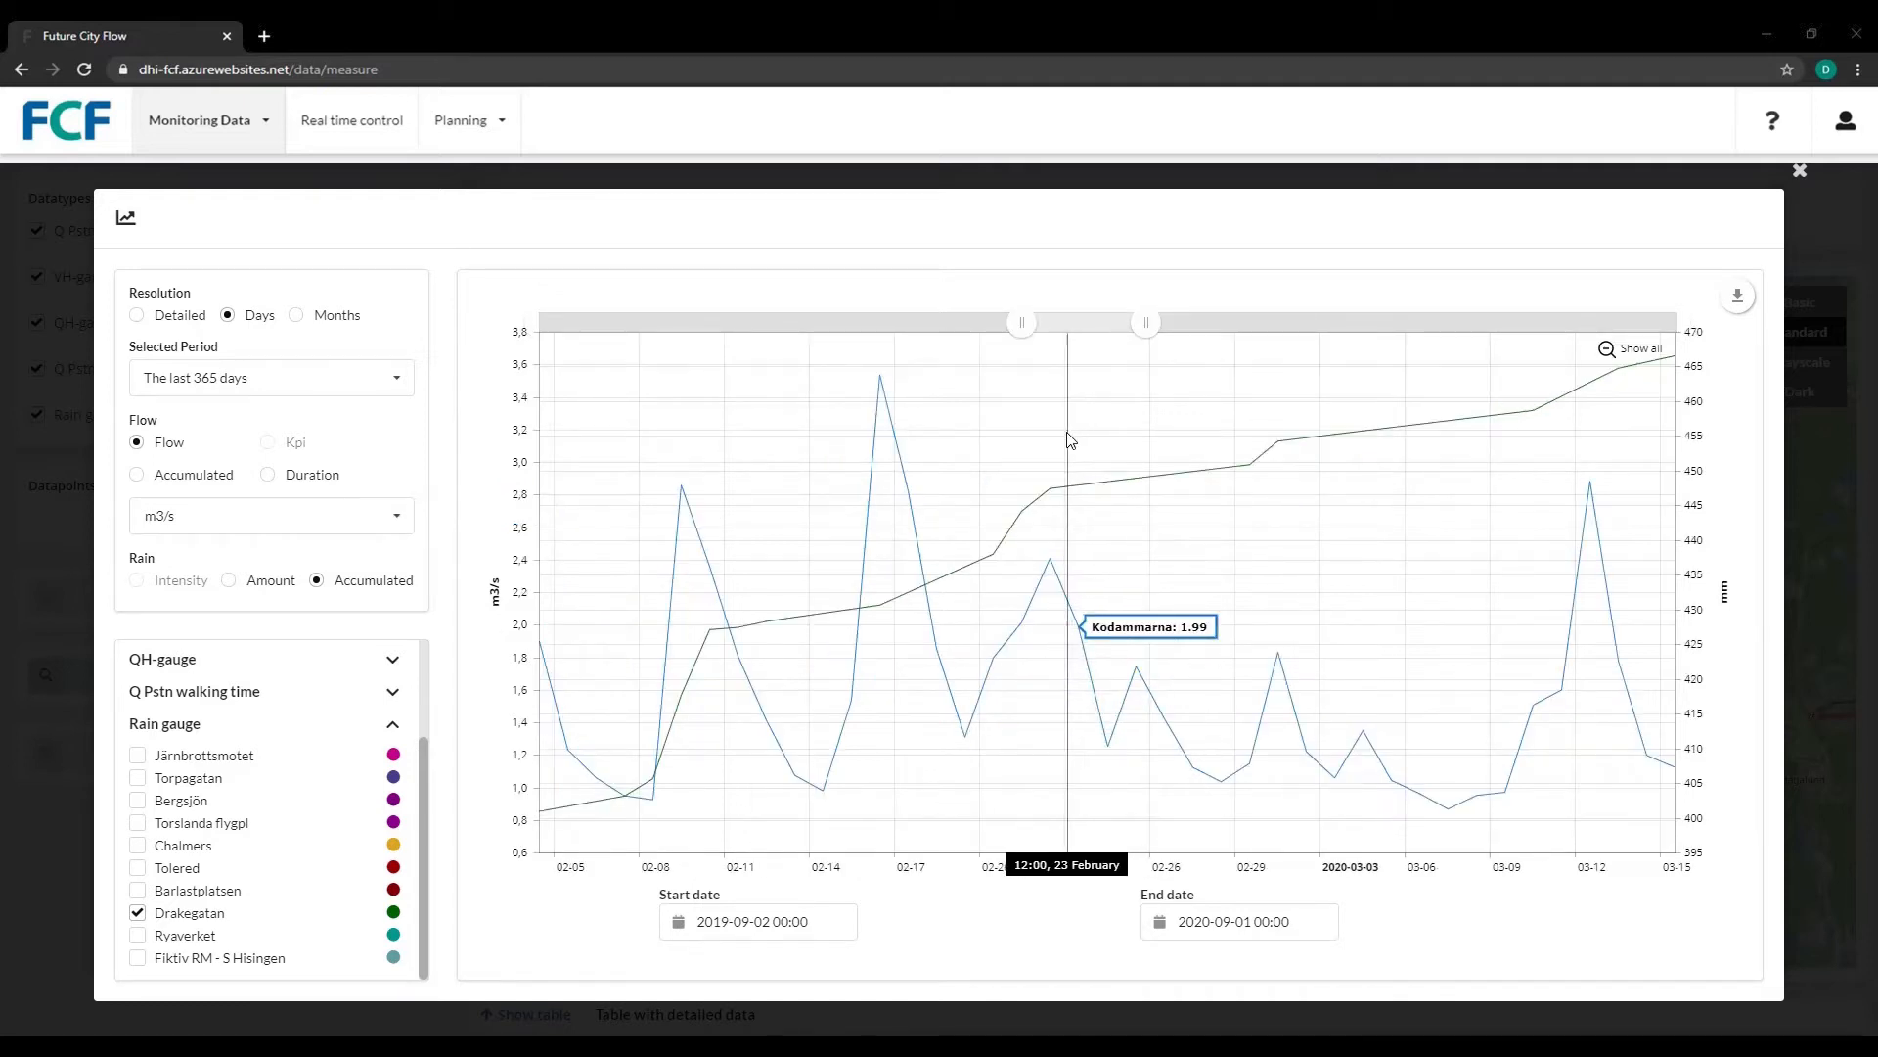
{"action": "left_click", "coordinate": [266, 443]}
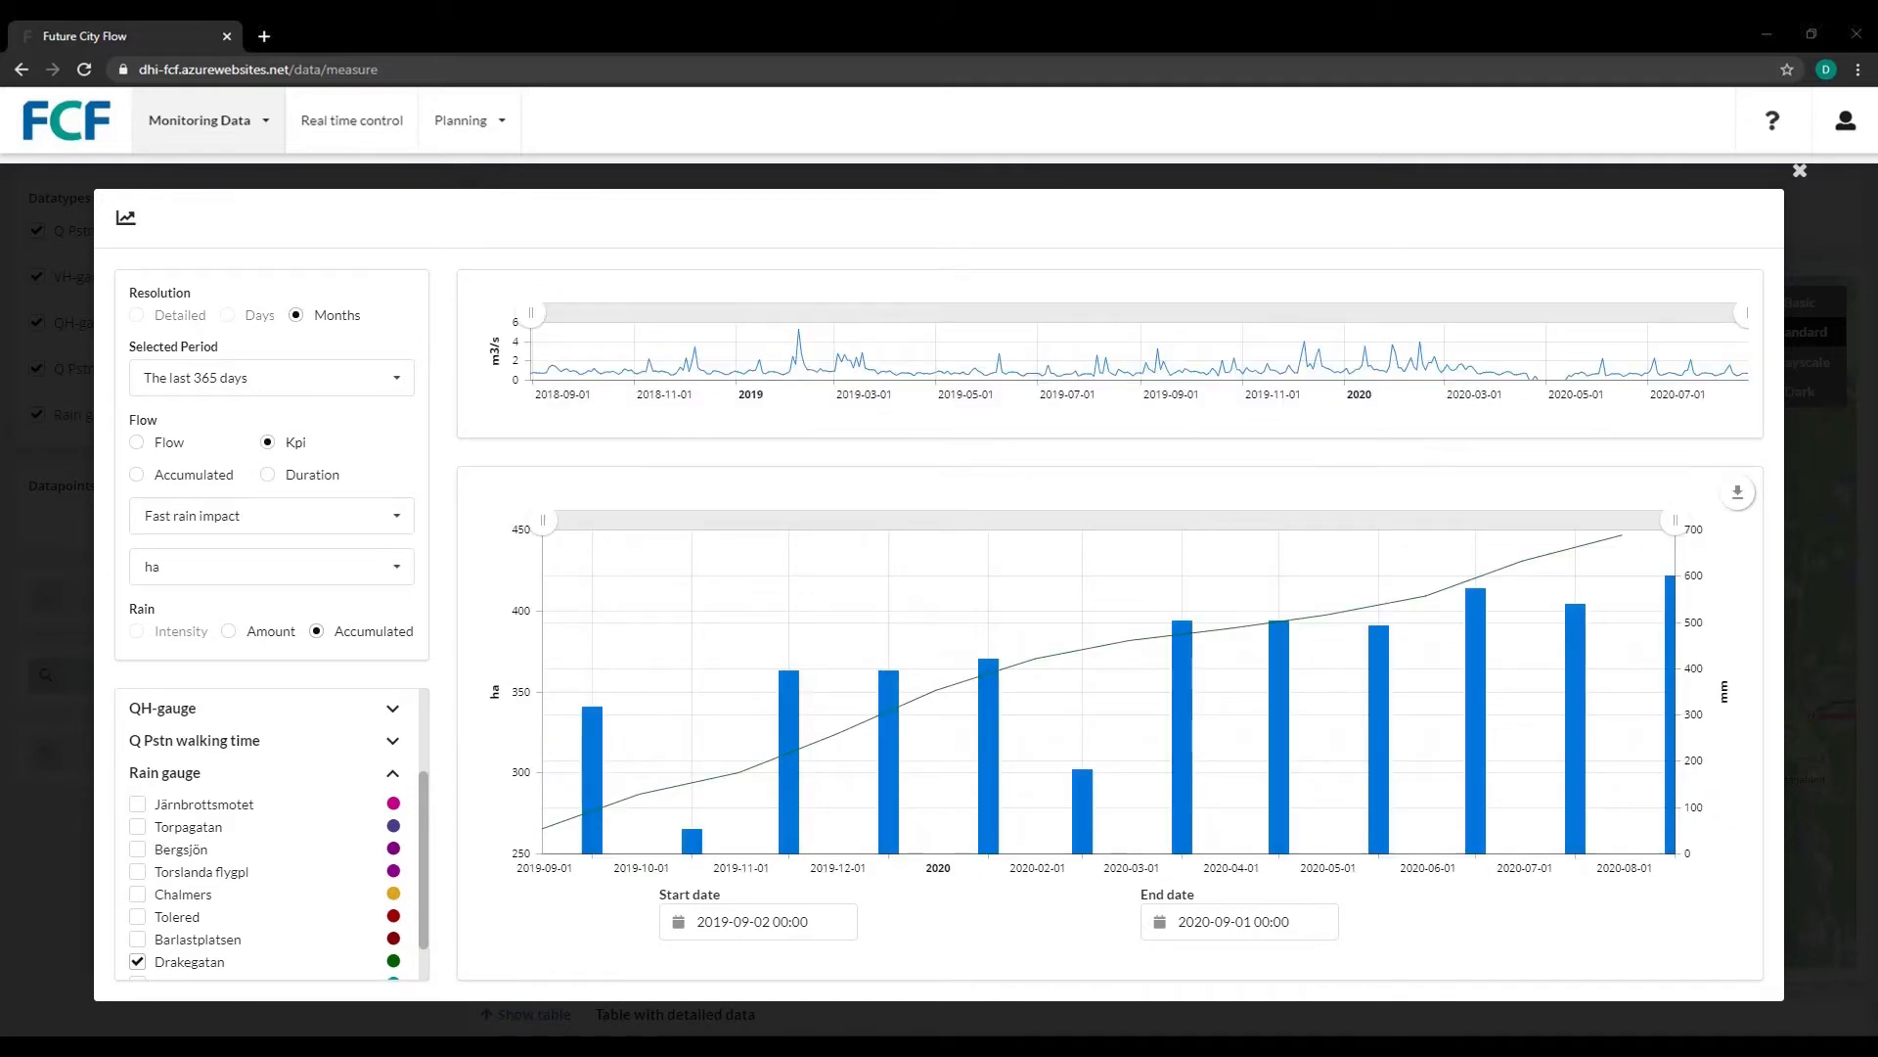
{"action": "mouse_move", "coordinate": [1178, 630]}
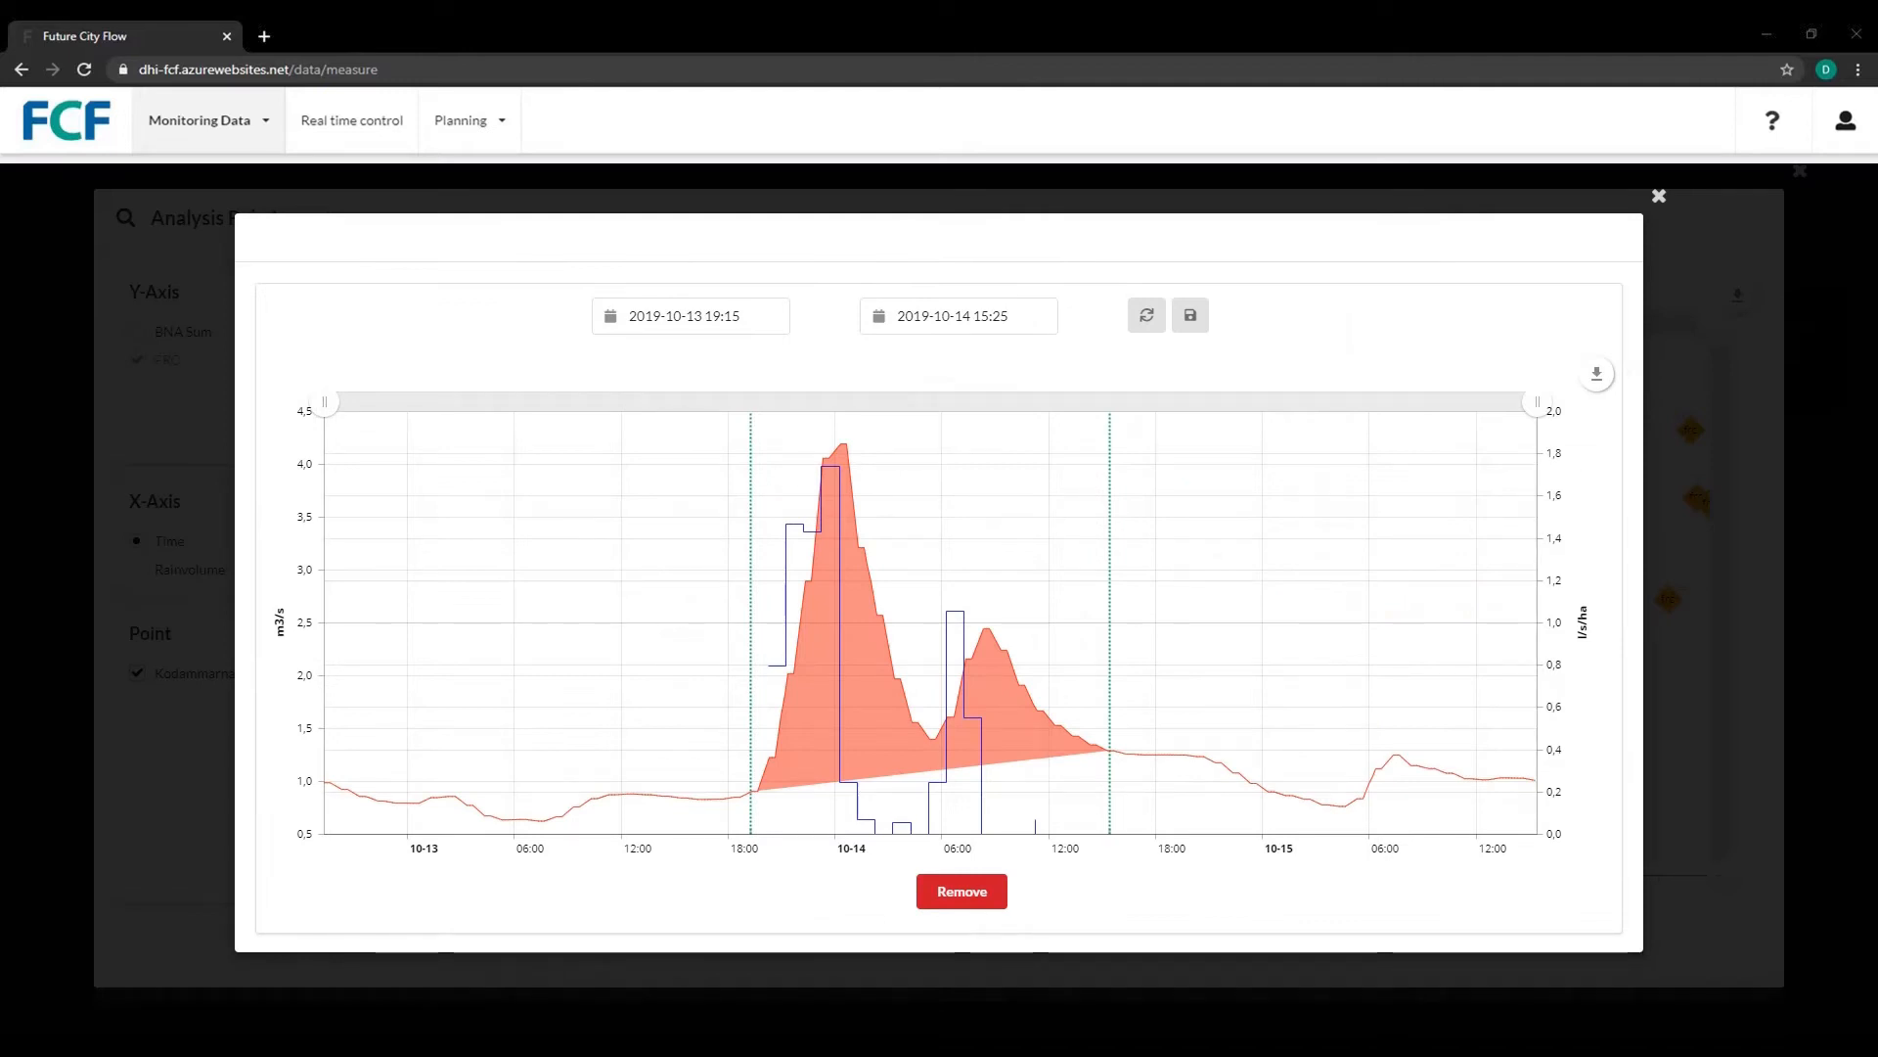
Filter rain statistics to max return period above 100, then move to Real time control for Angered
{"action": "left_click", "coordinate": [1659, 196]}
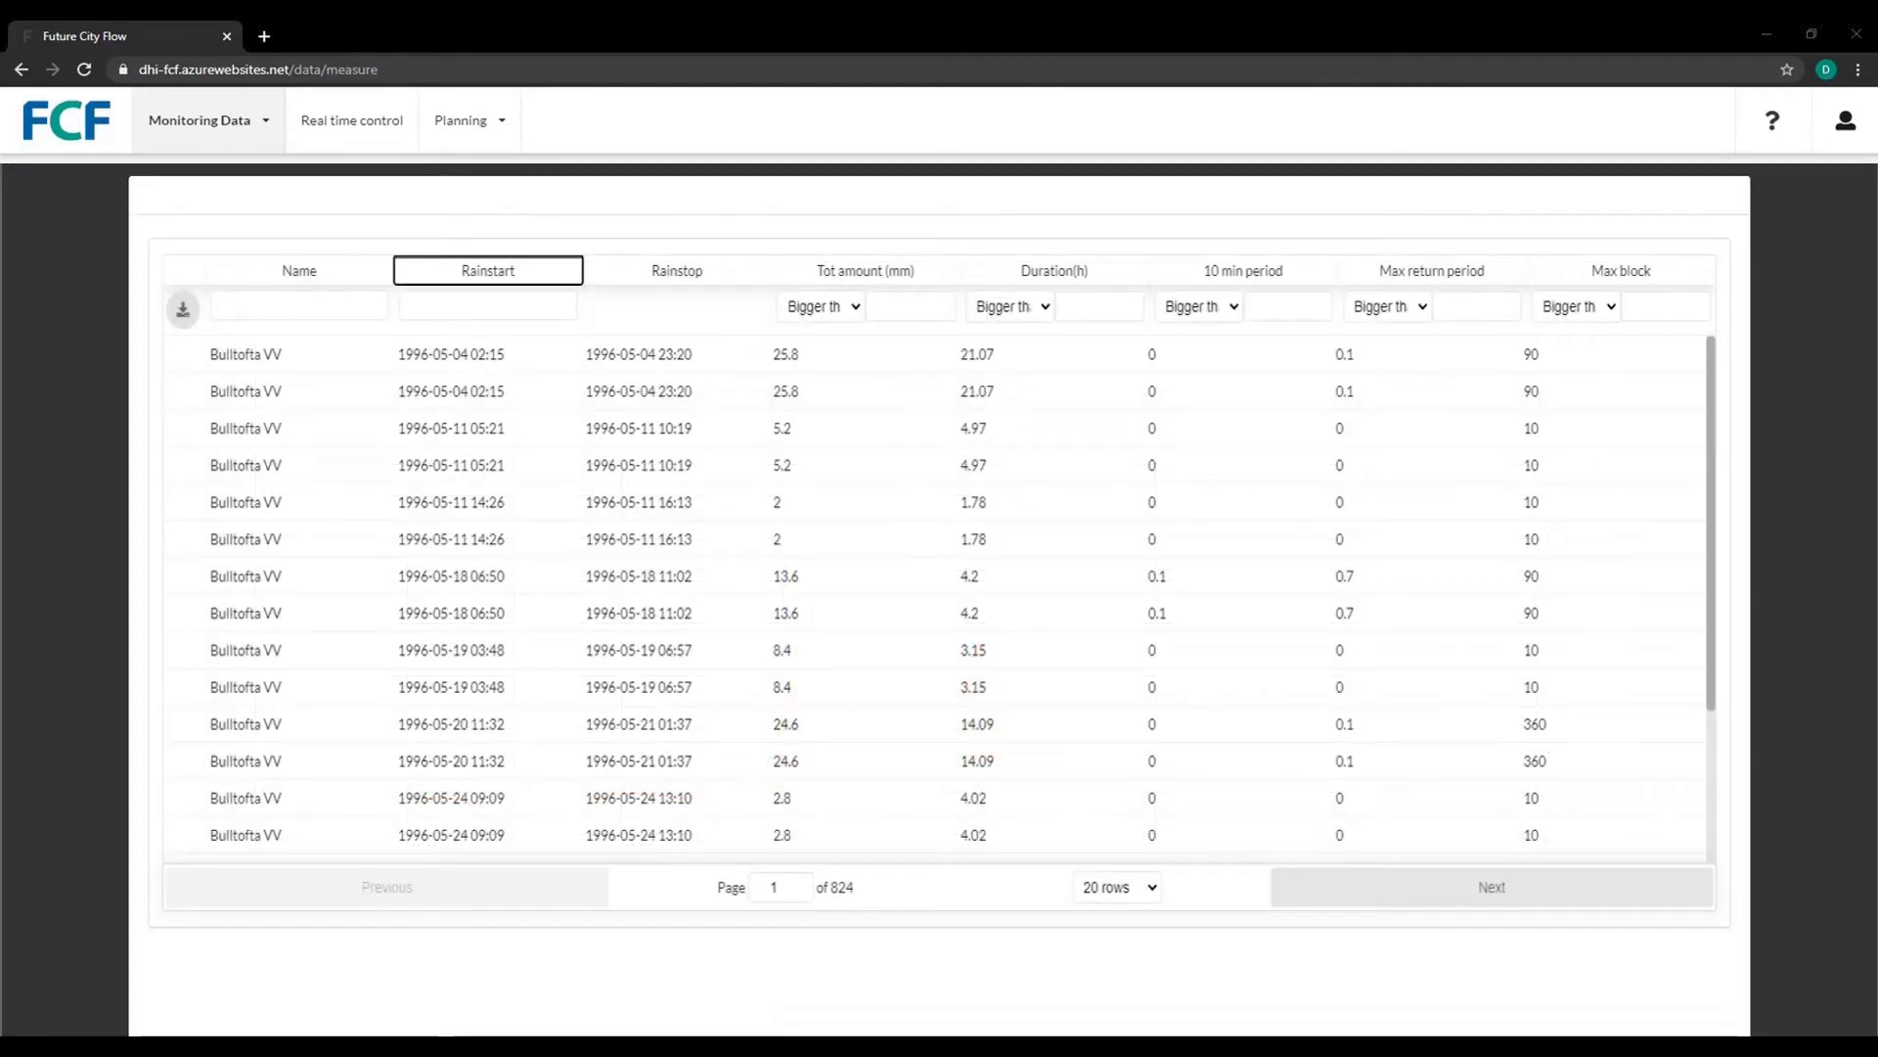
{"action": "type", "text": "80"}
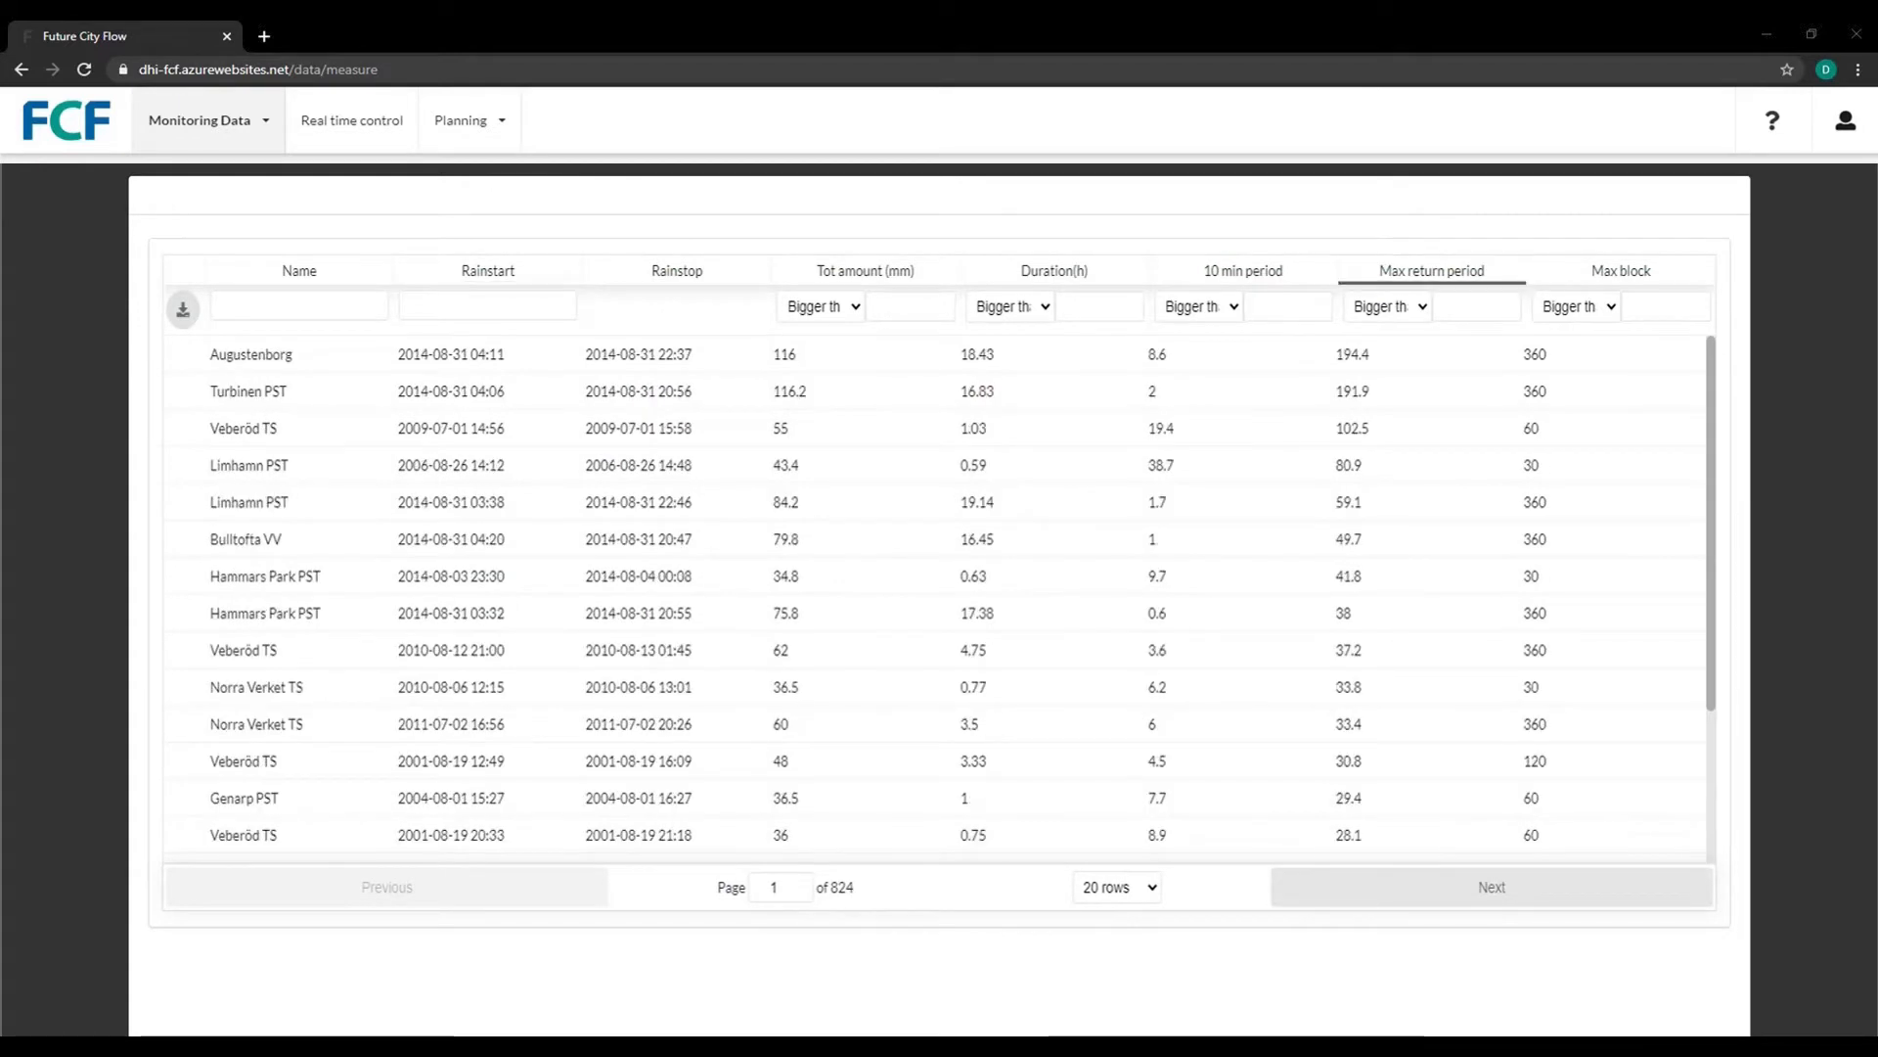
{"action": "type", "text": "100"}
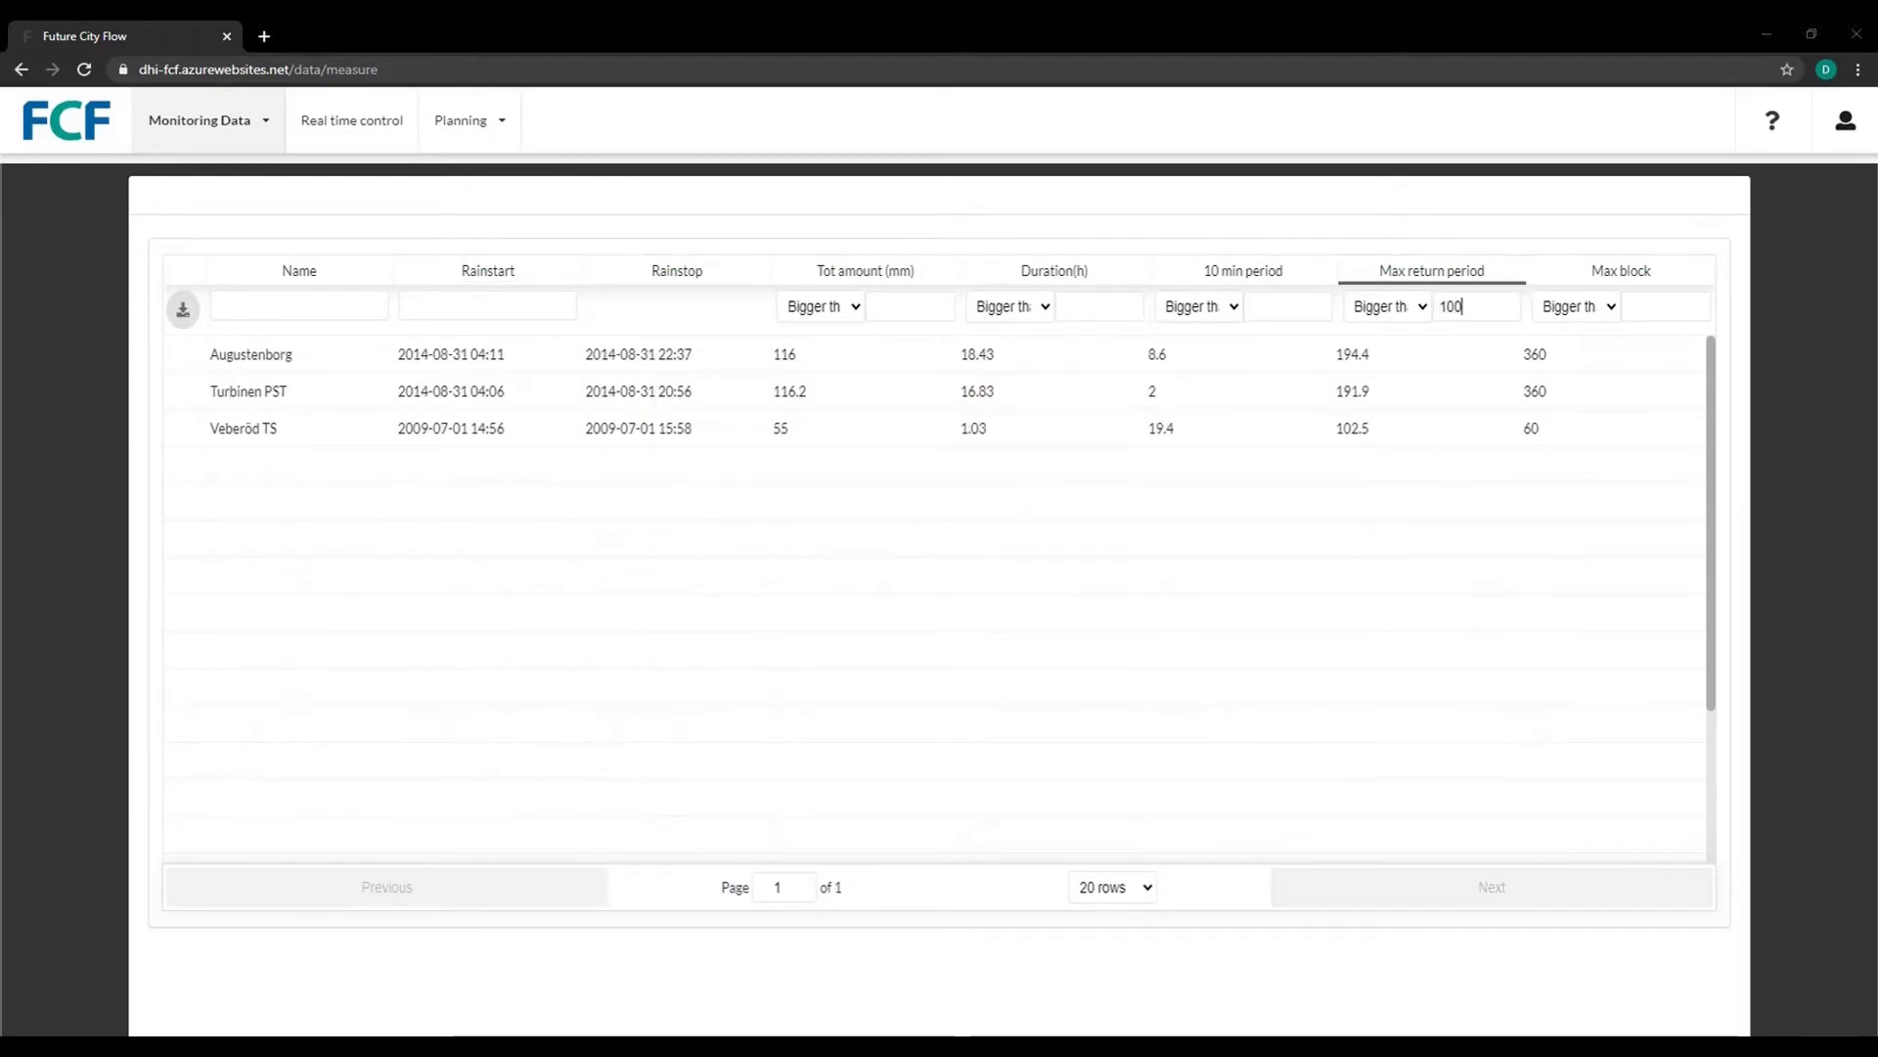
{"action": "left_click", "coordinate": [350, 119]}
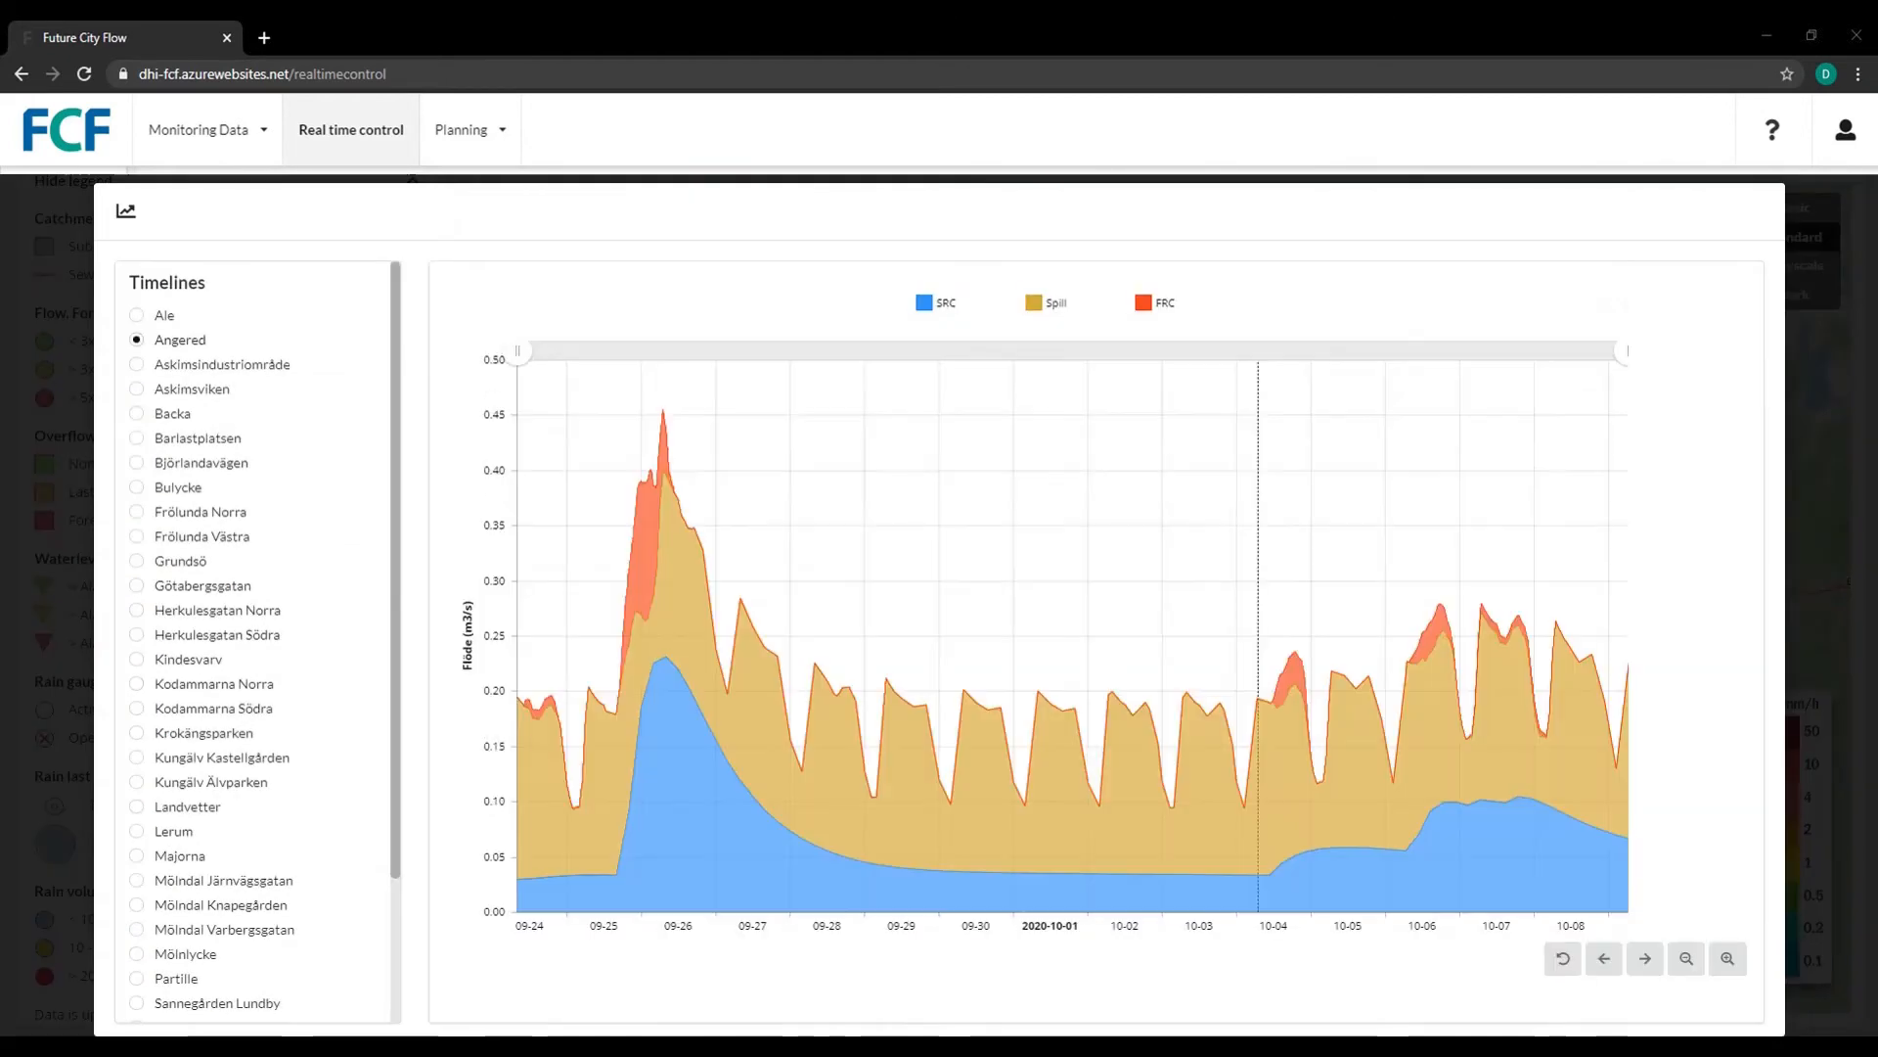
Compare Ryaverket's 6-12h and 3-6h flow forecasts in the FOD graph, then go to Planning
{"action": "left_click", "coordinate": [135, 732]}
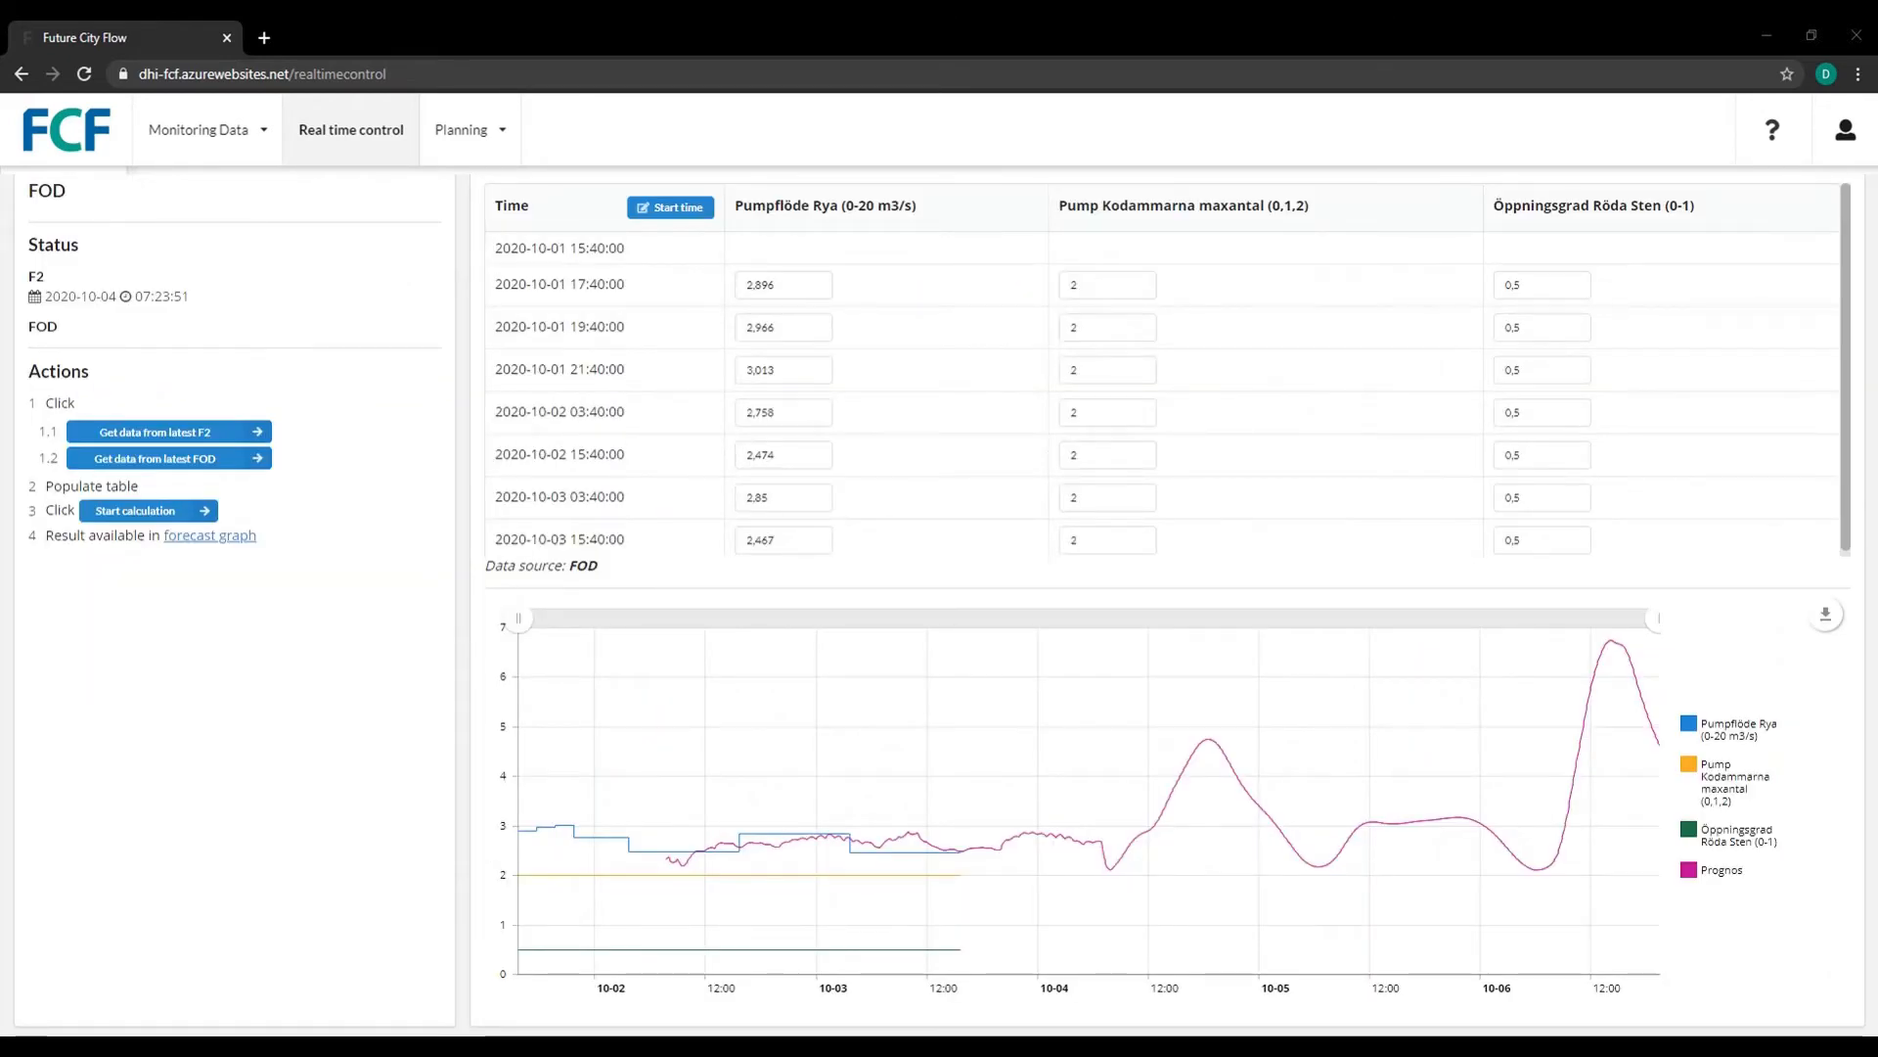
{"action": "left_click", "coordinate": [209, 534]}
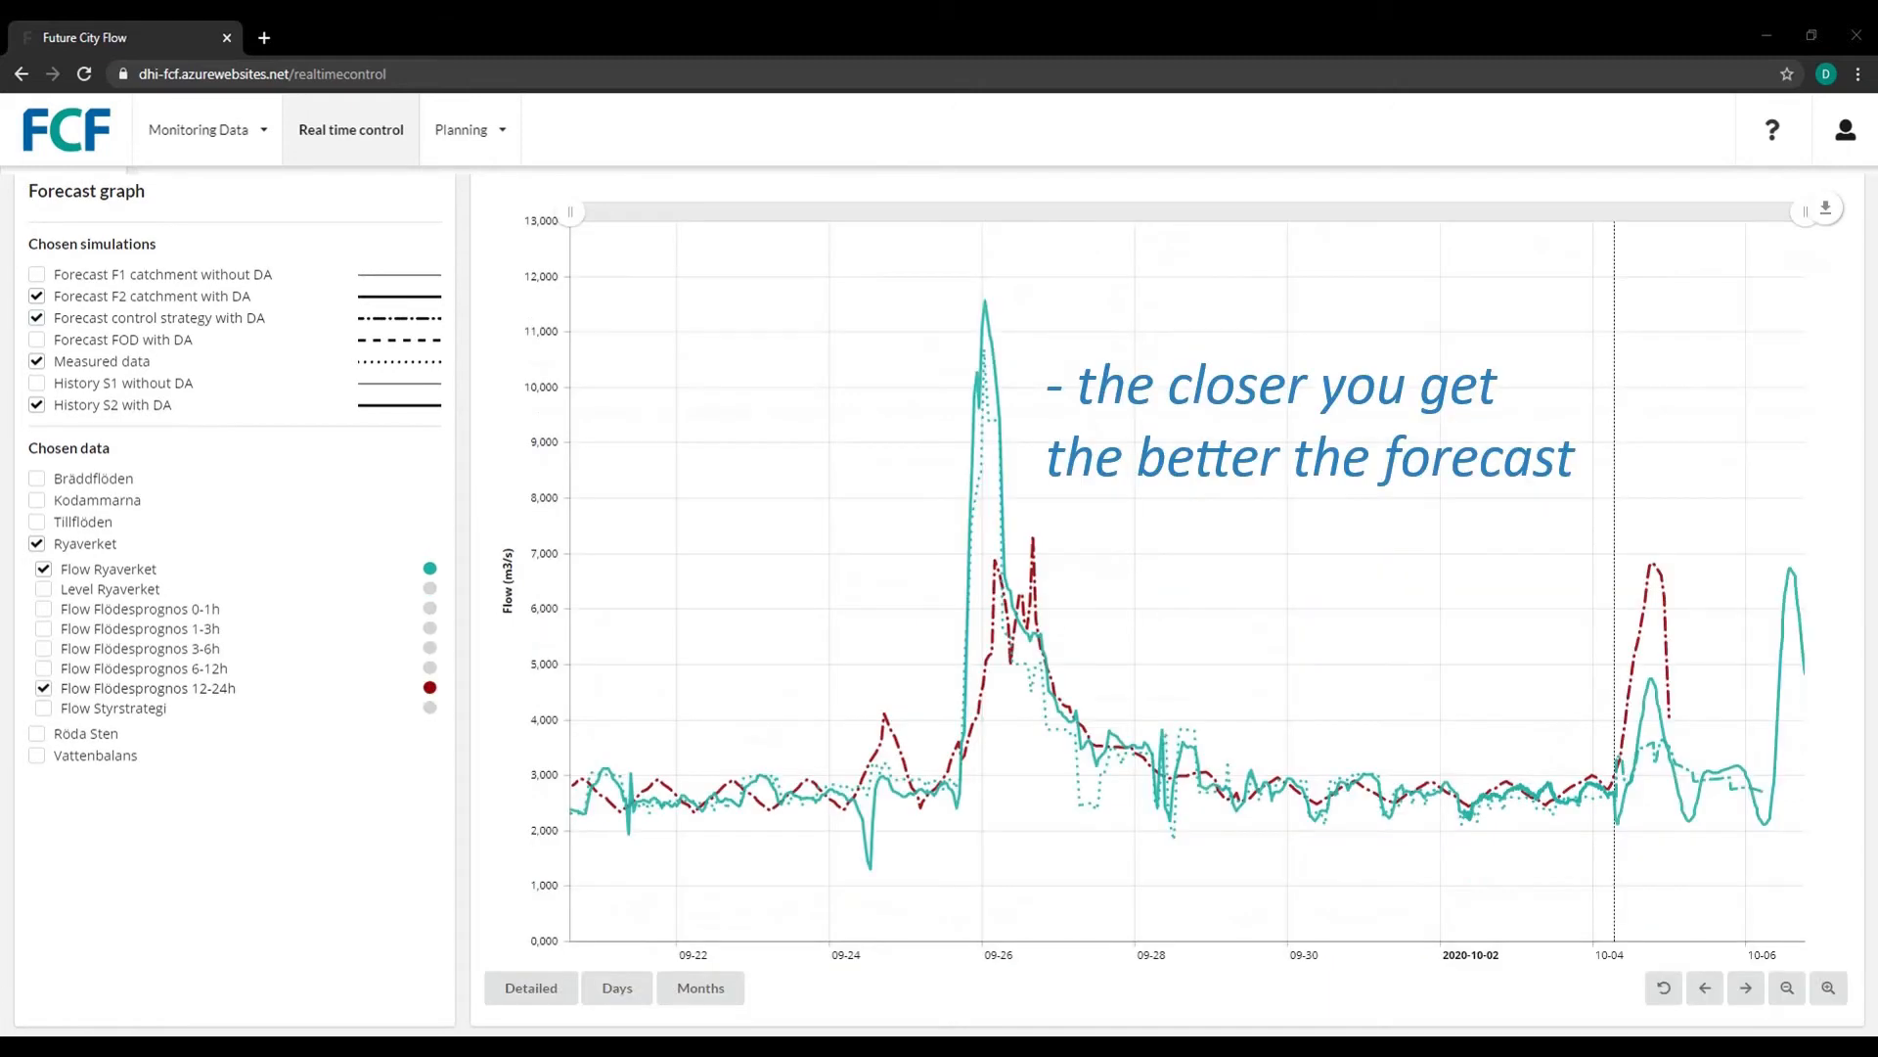
{"action": "left_click", "coordinate": [43, 670]}
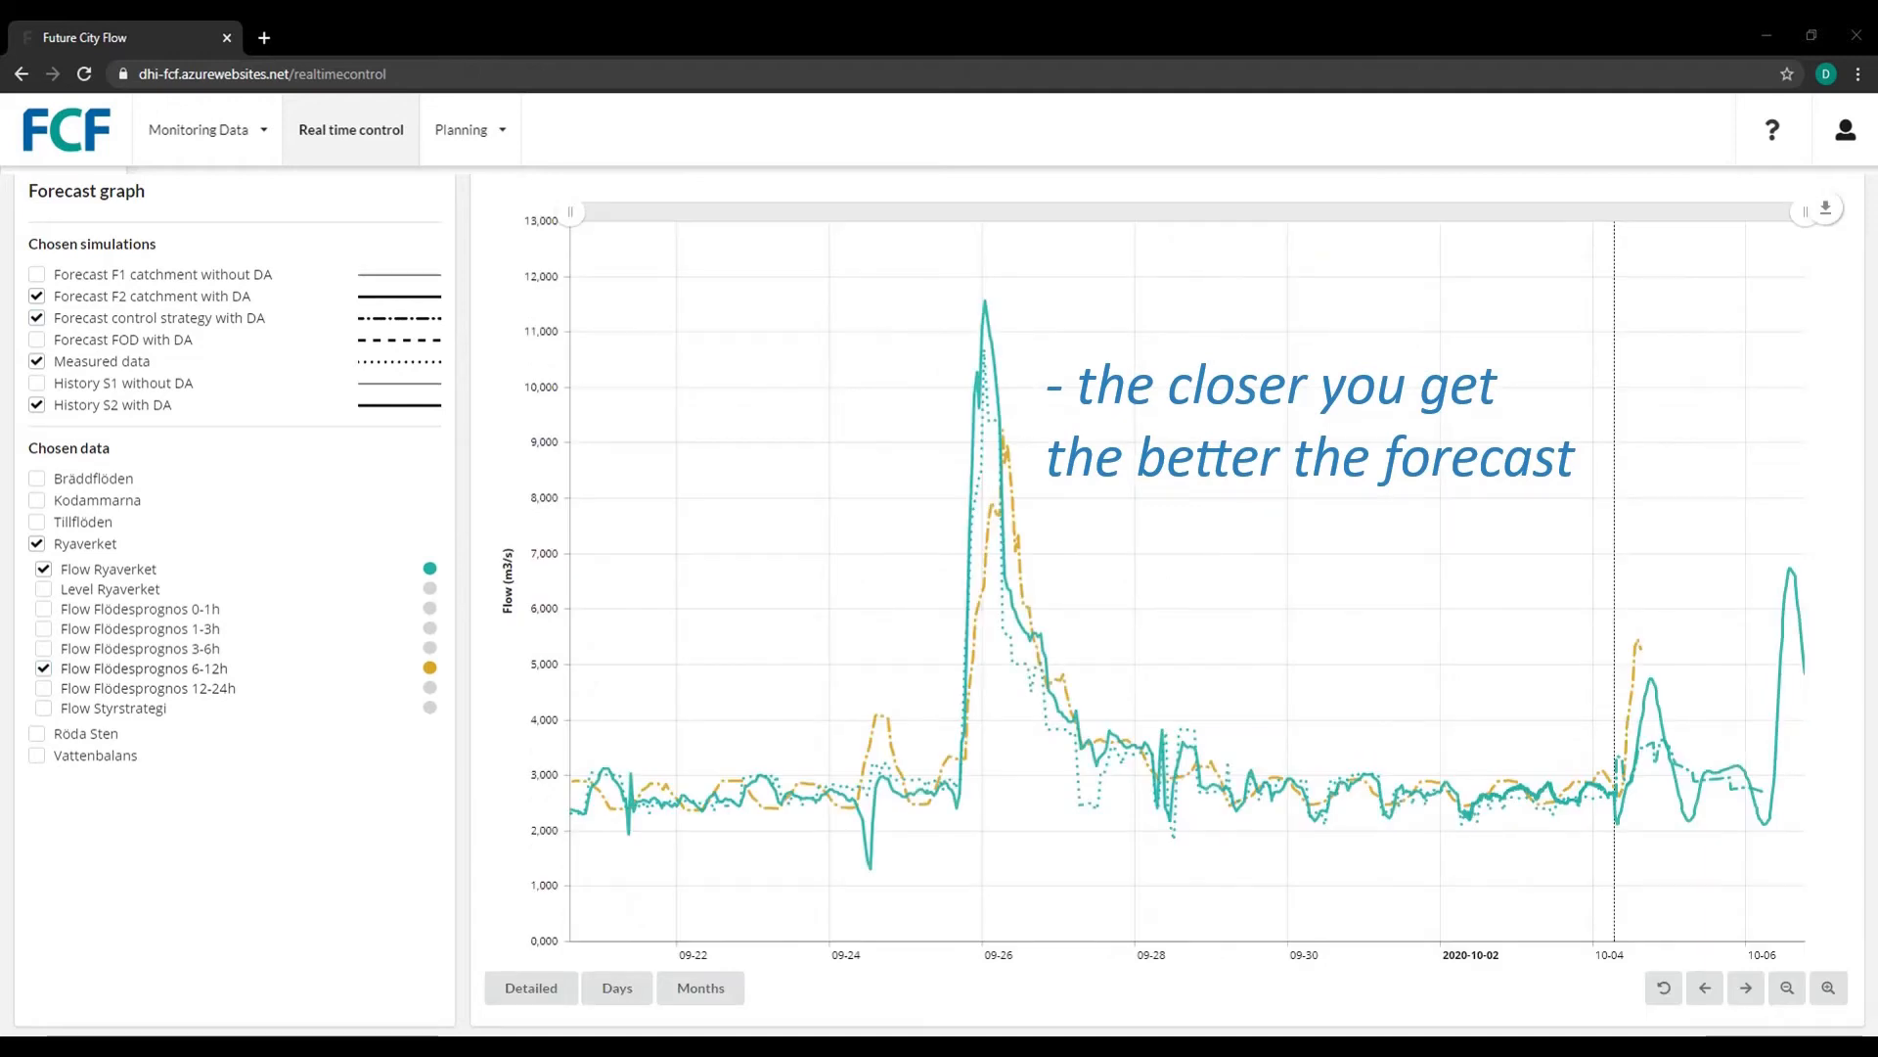
{"action": "left_click", "coordinate": [43, 648]}
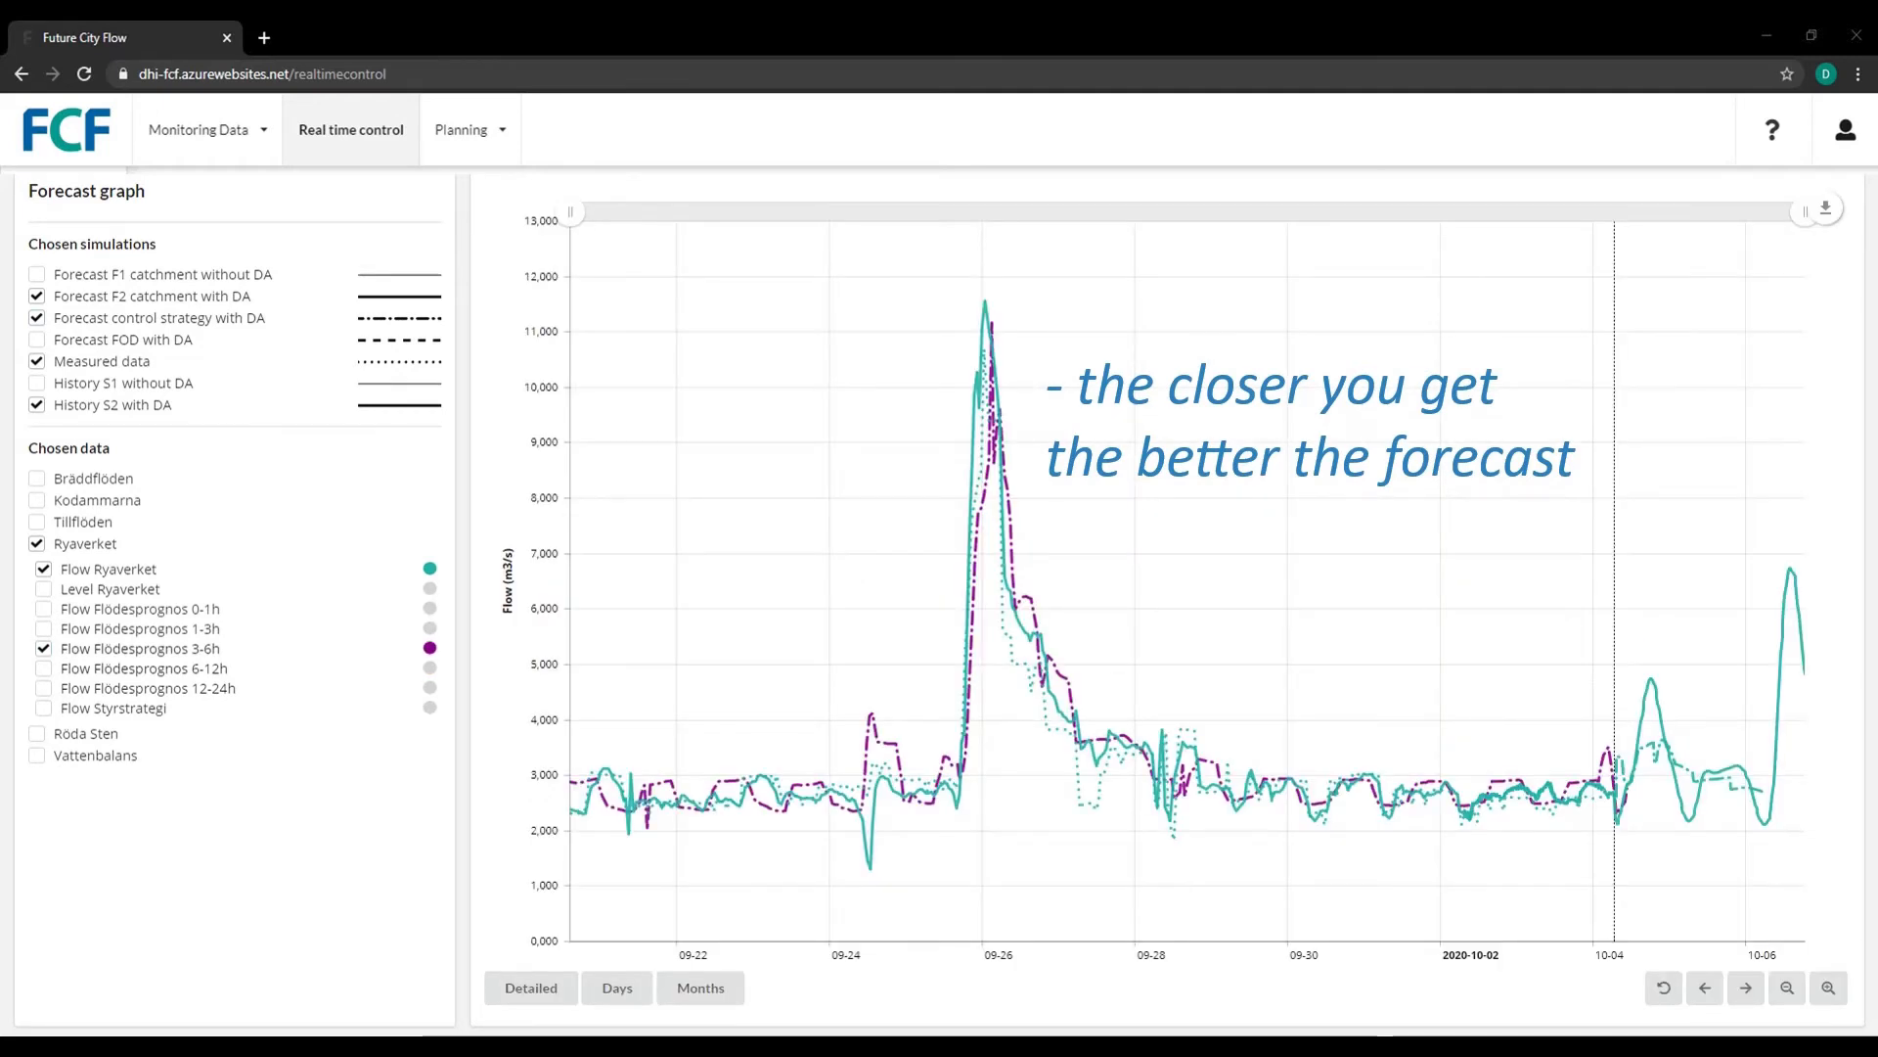
{"action": "left_click", "coordinate": [460, 130]}
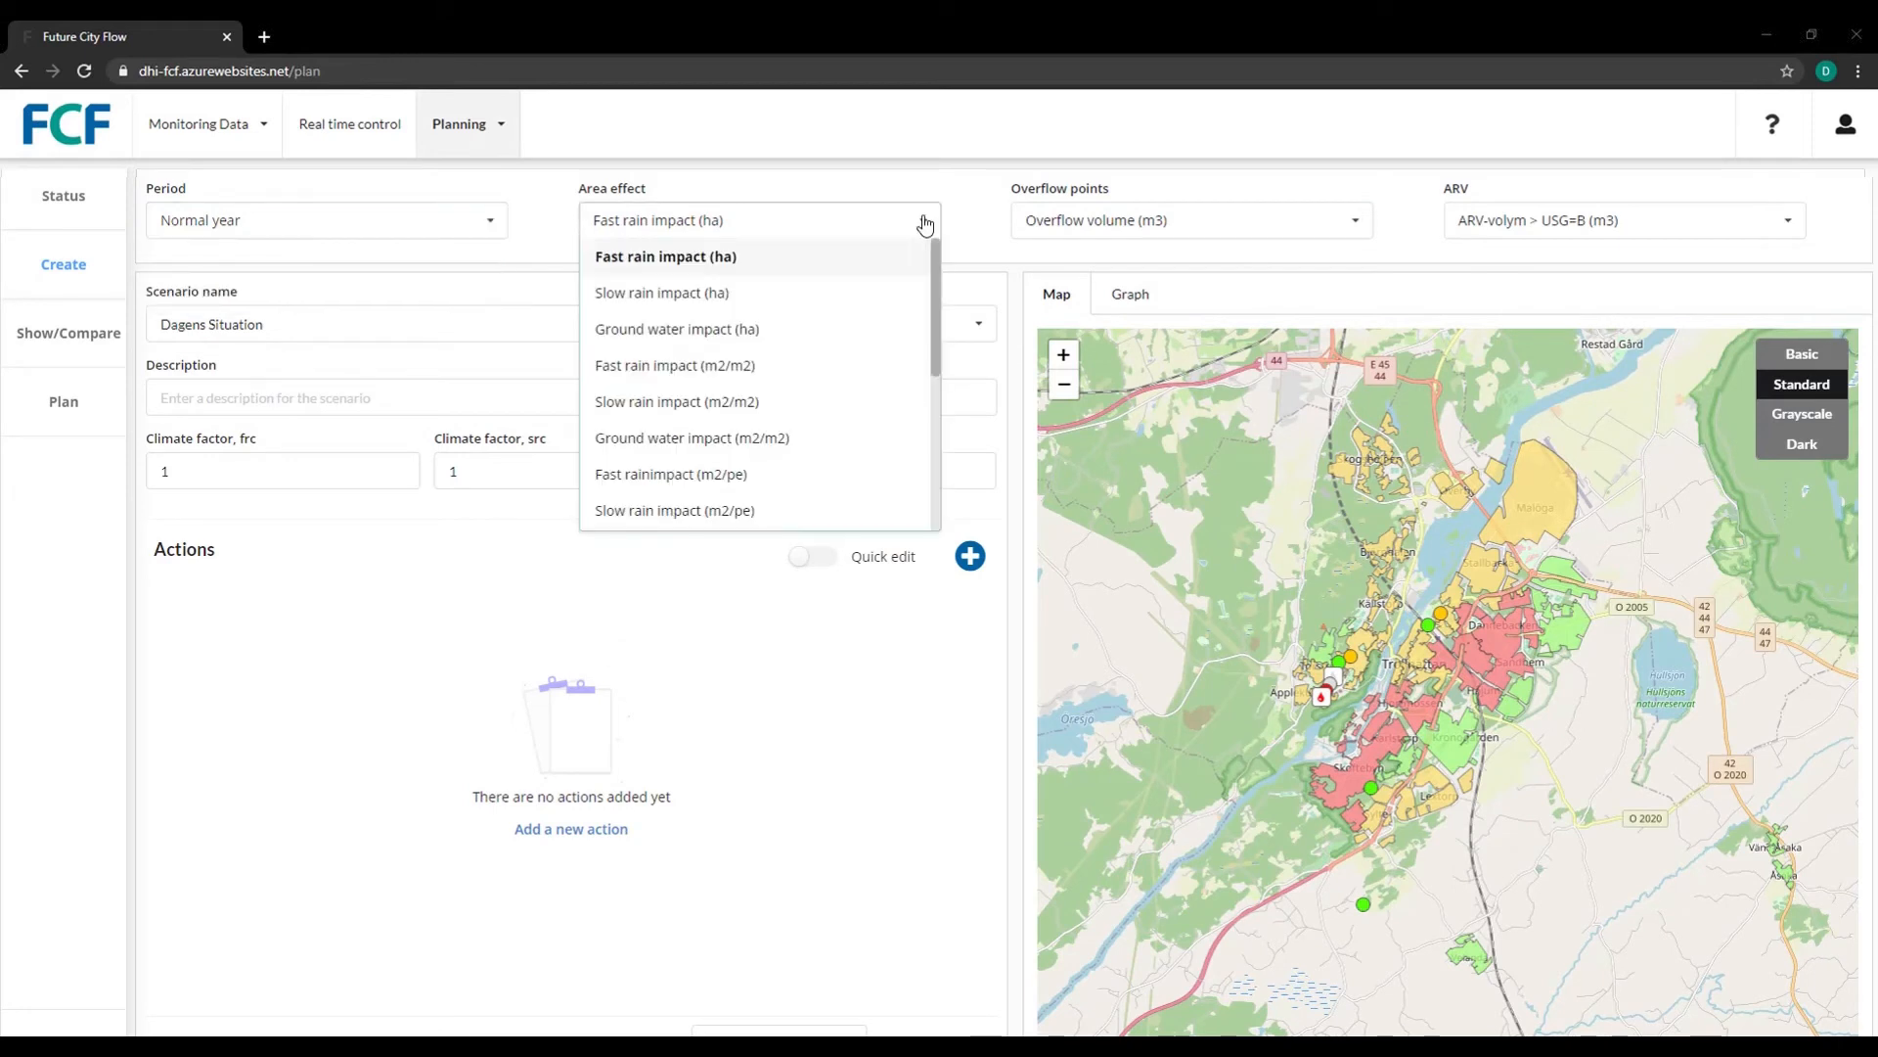
Show the scenario cost/efficiency comparison and select the LGG-generell point for its details and gauges
{"action": "left_click", "coordinate": [666, 257]}
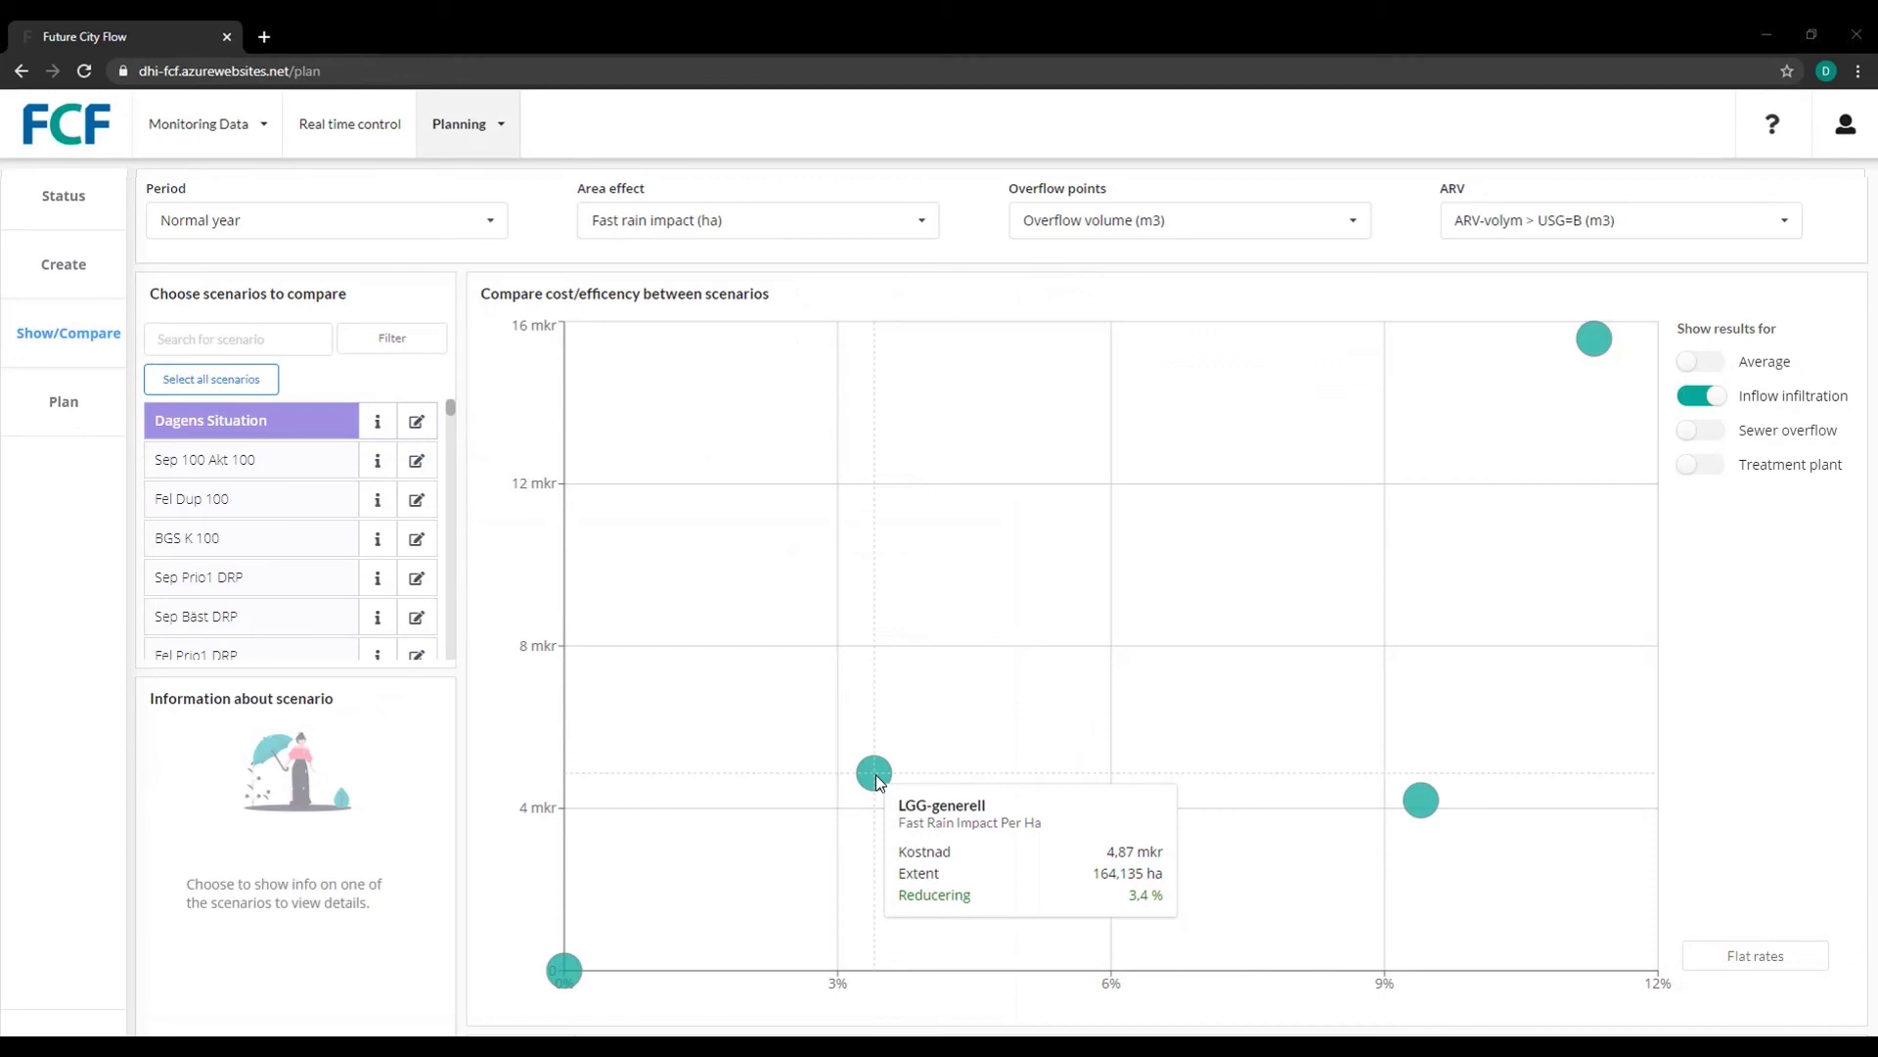
{"action": "left_click", "coordinate": [1201, 800]}
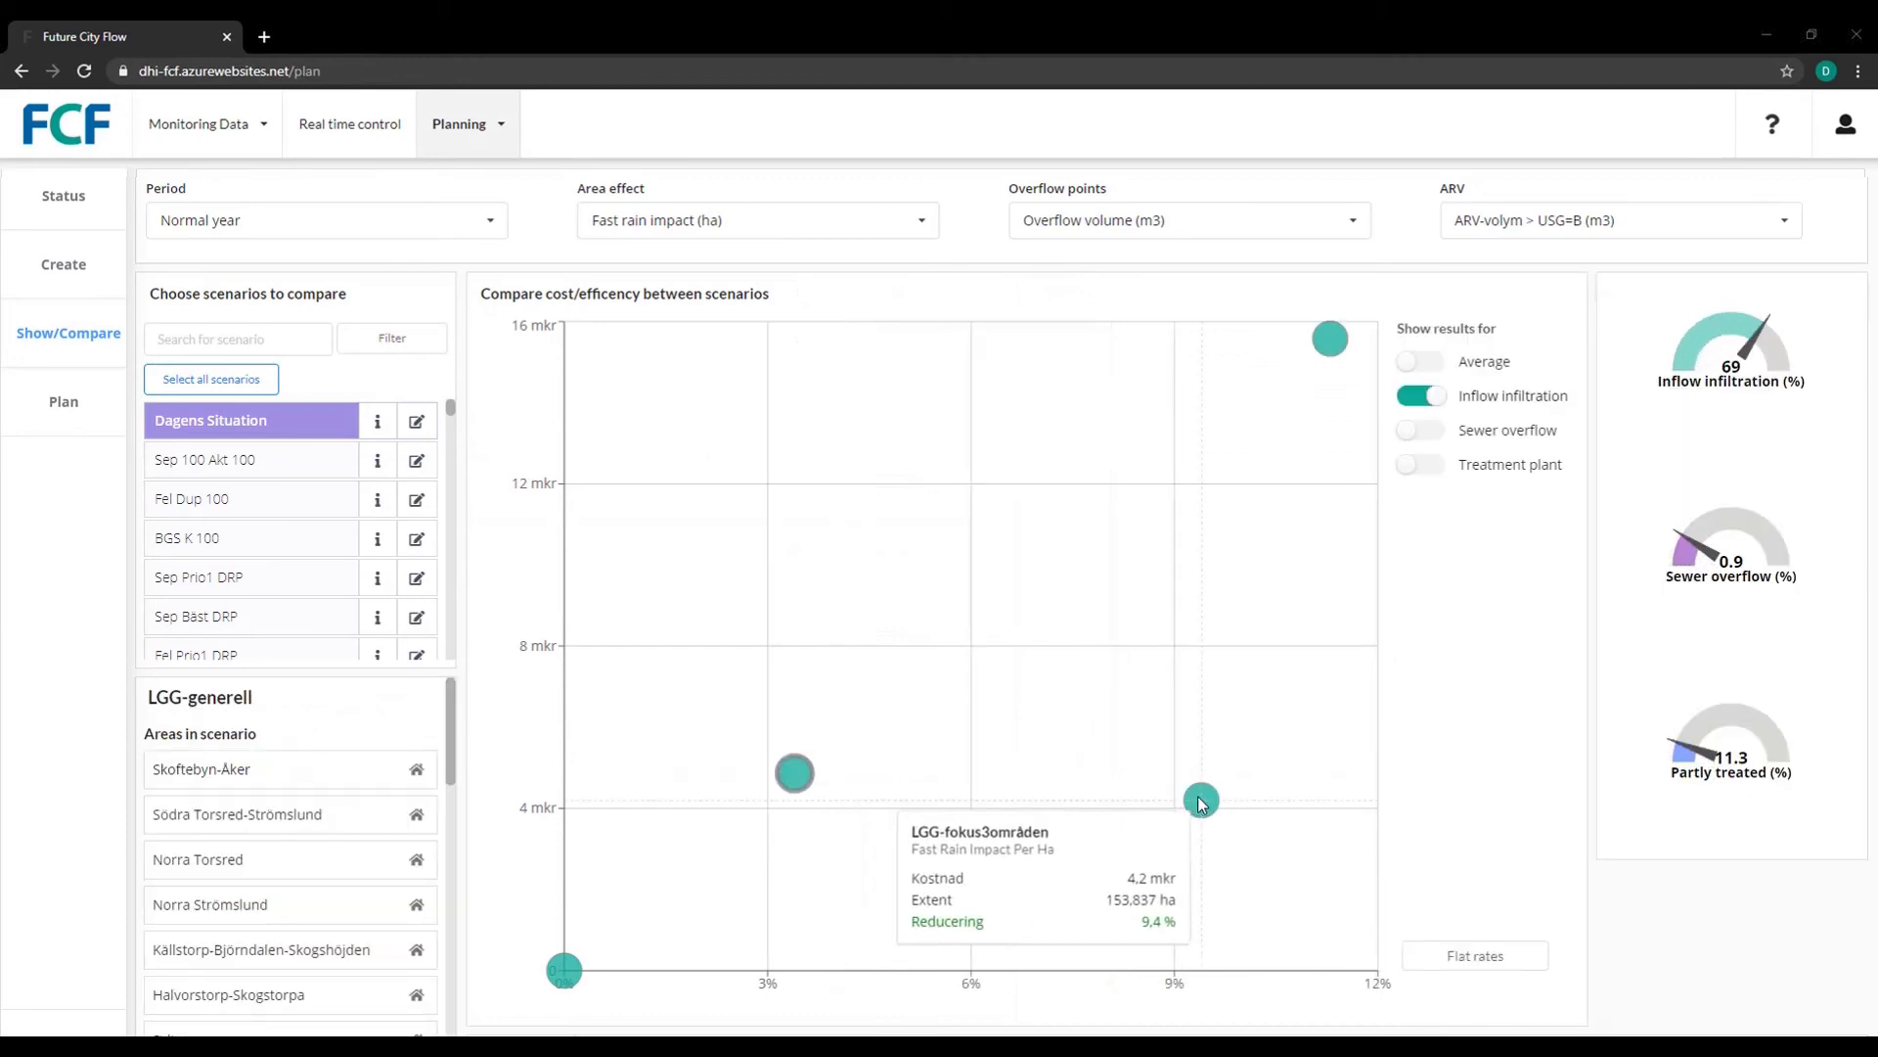